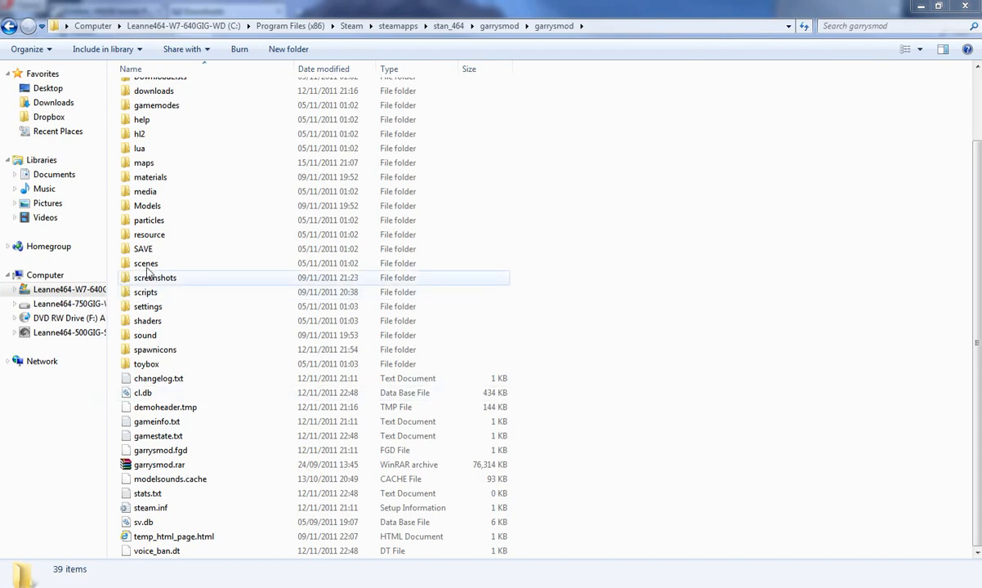
Open the freespace03.zip map archive in WinRAR beside the garrysmod folder.
click(149, 235)
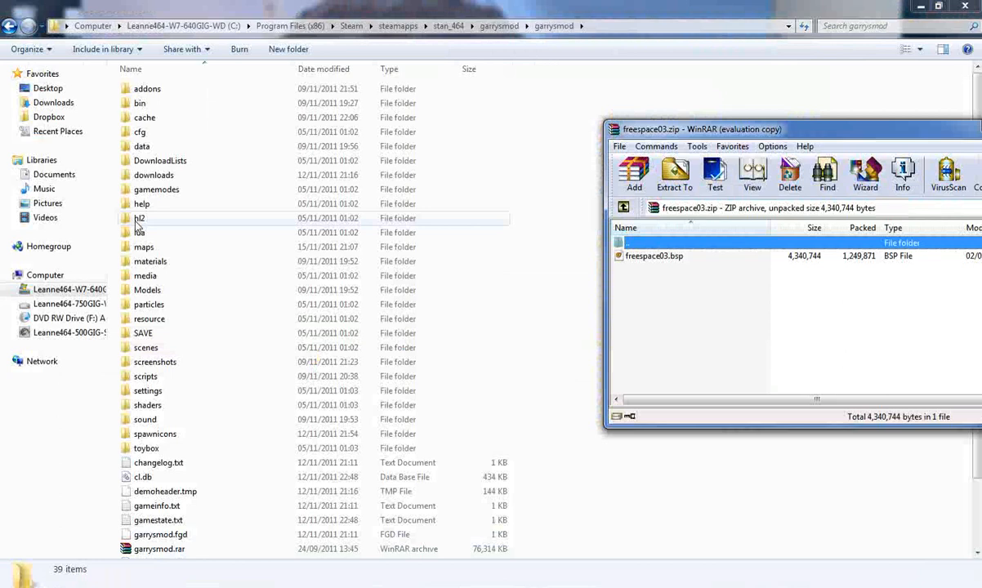
Show the garrysmod maps folder beside the archive and select freespace03.bsp inside it.
click(654, 255)
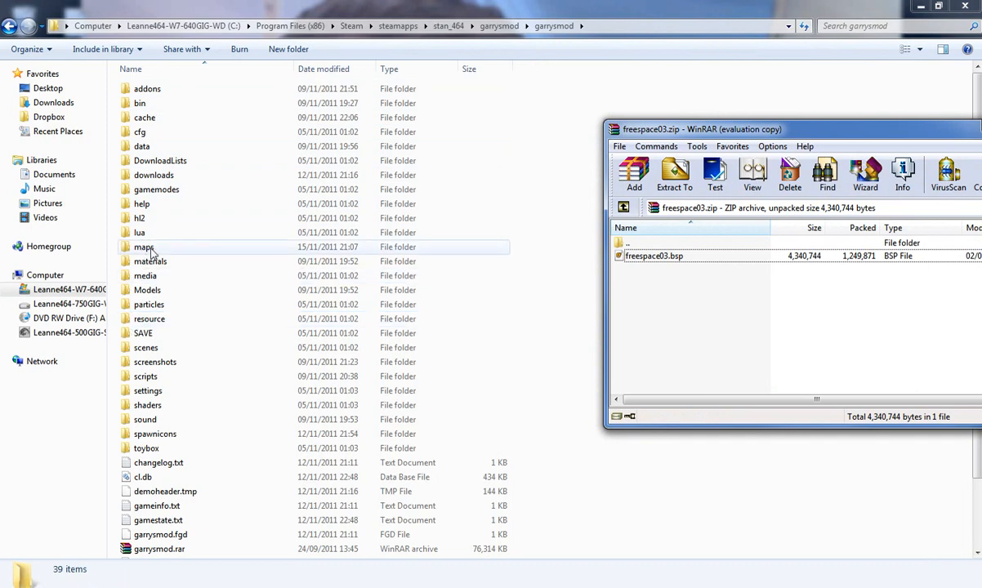
double_click(143, 247)
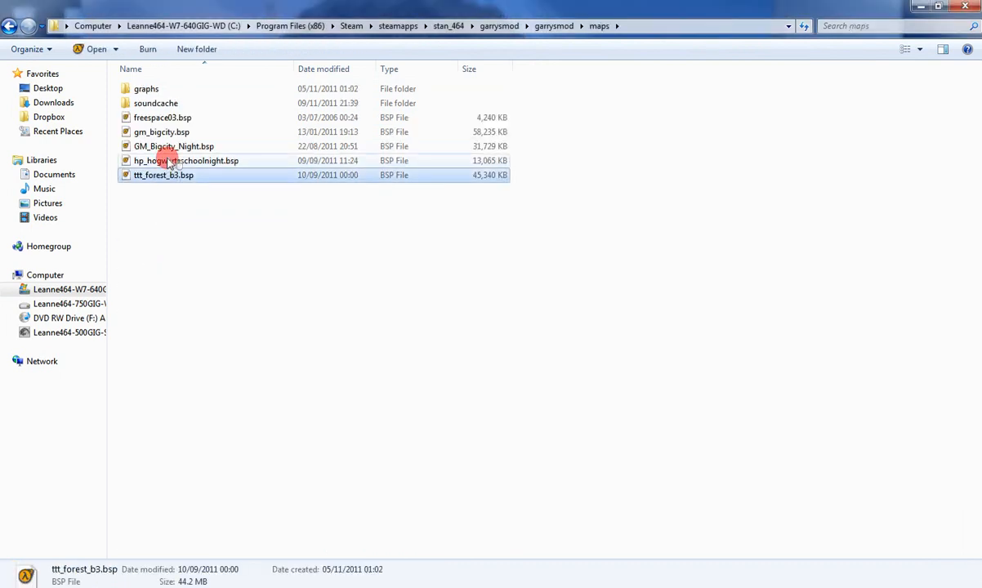
click(173, 147)
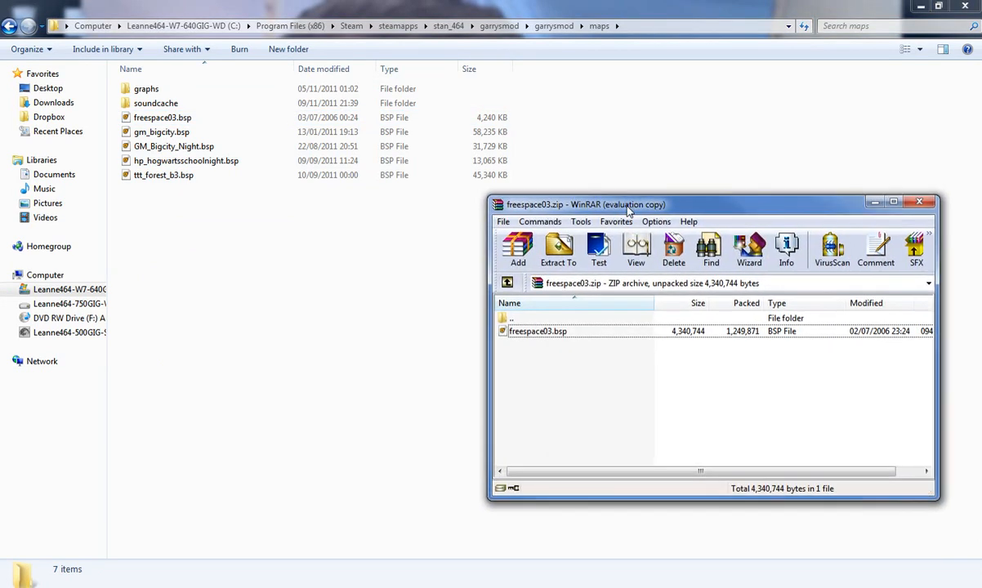
drag(585, 204, 618, 253)
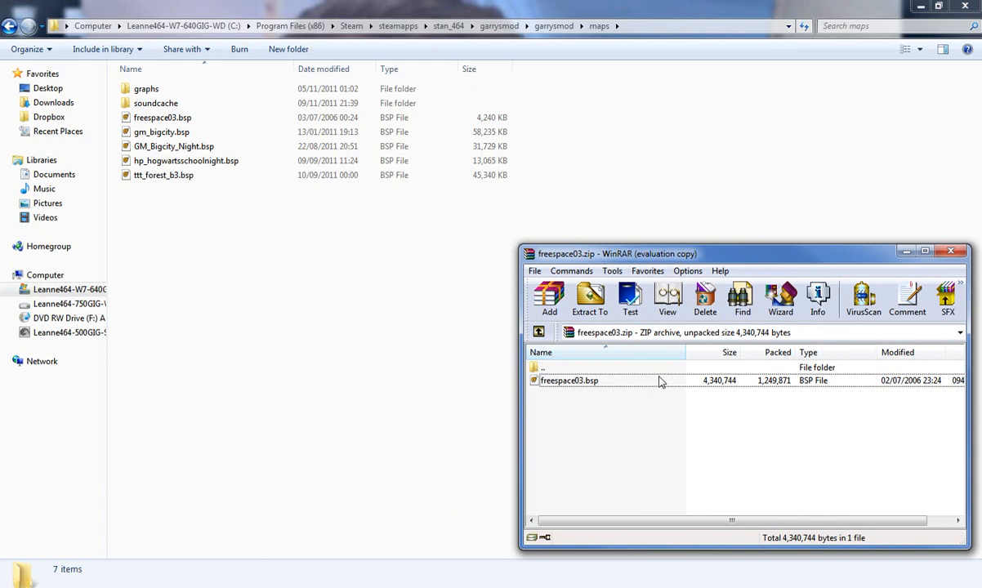
click(569, 381)
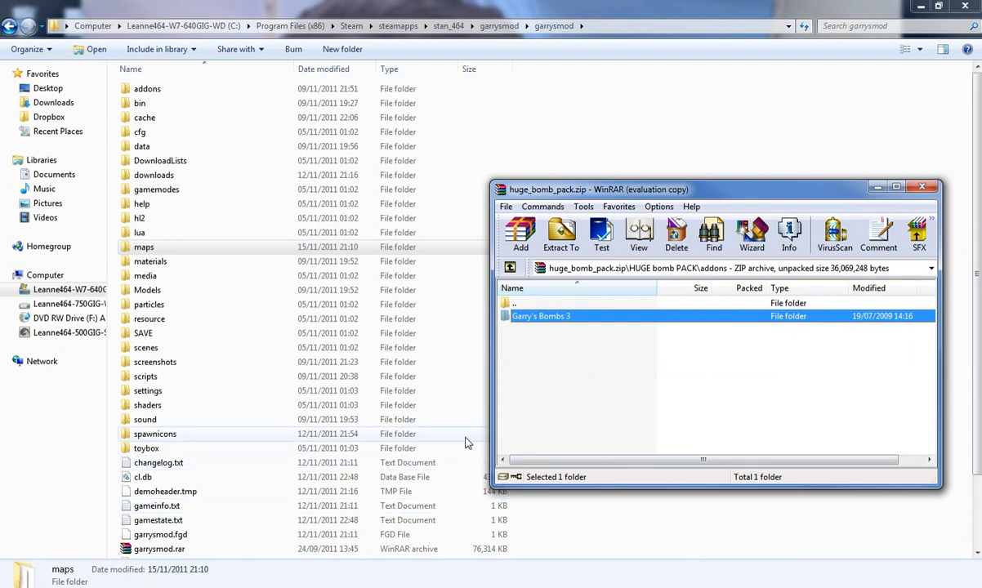
mouse_move(471, 462)
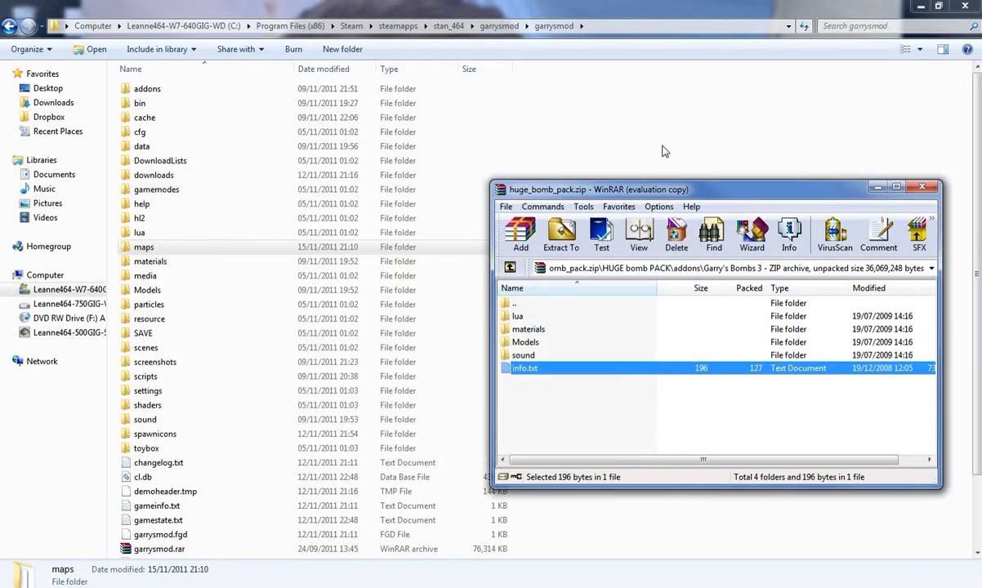
mouse_move(676, 199)
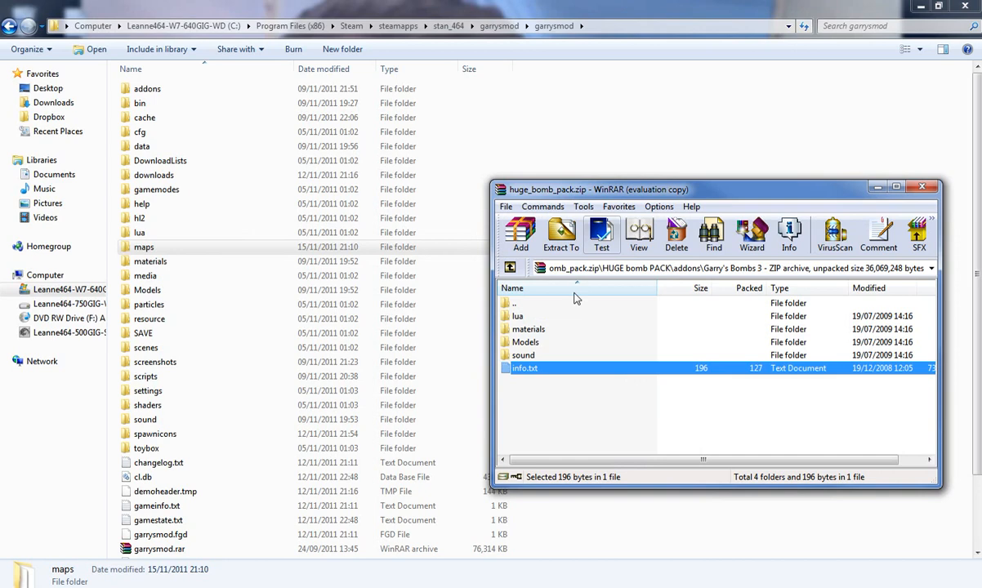
Browse the huge bomb pack archive into Garry's Bombs 3 and inspect its Models and sound folders.
click(516, 302)
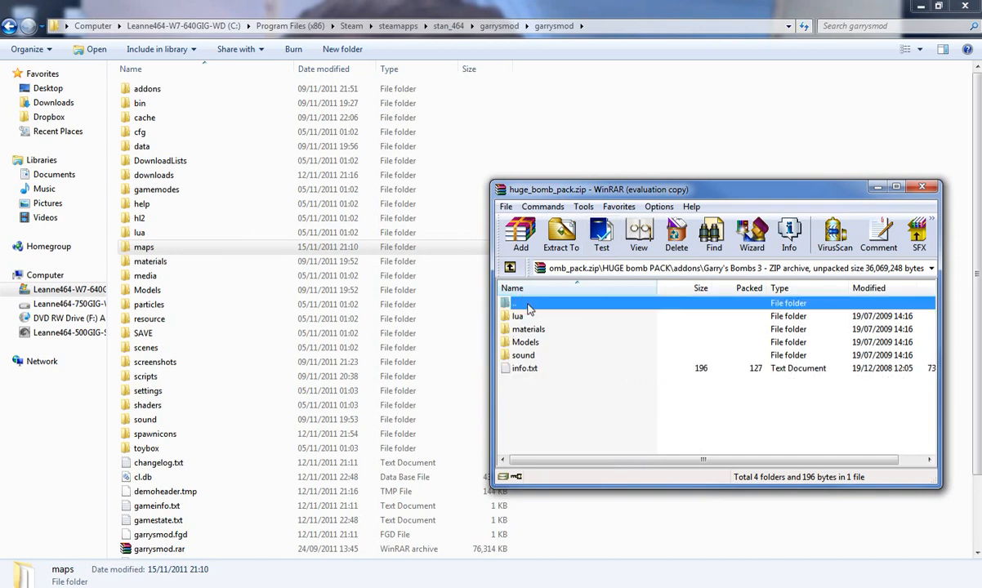
double_click(516, 302)
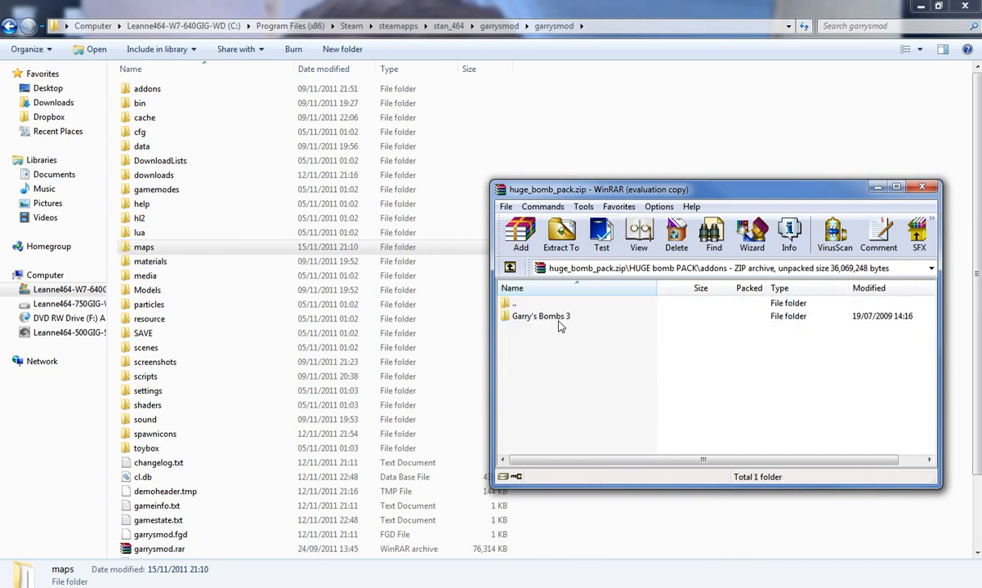
click(539, 317)
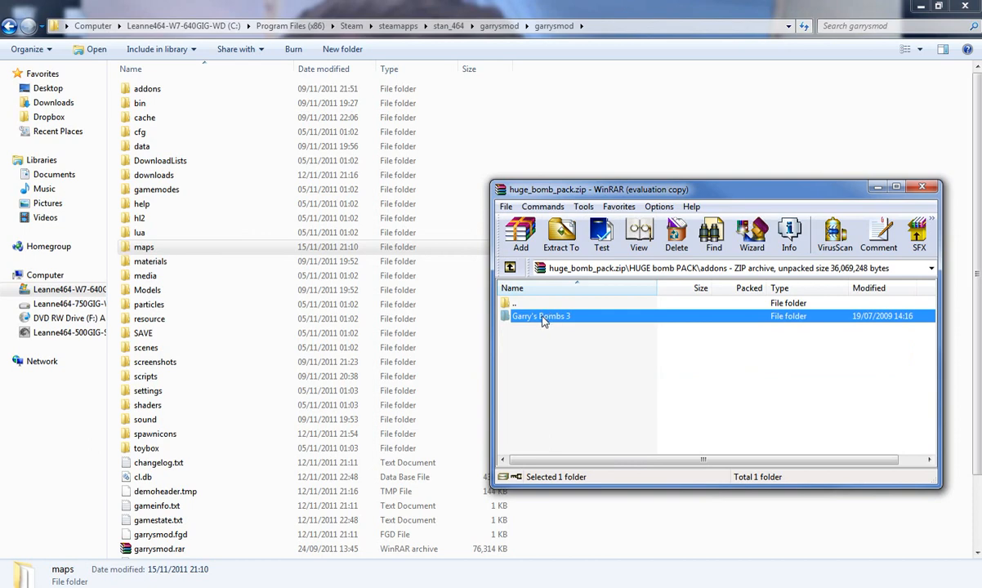
mouse_move(569, 325)
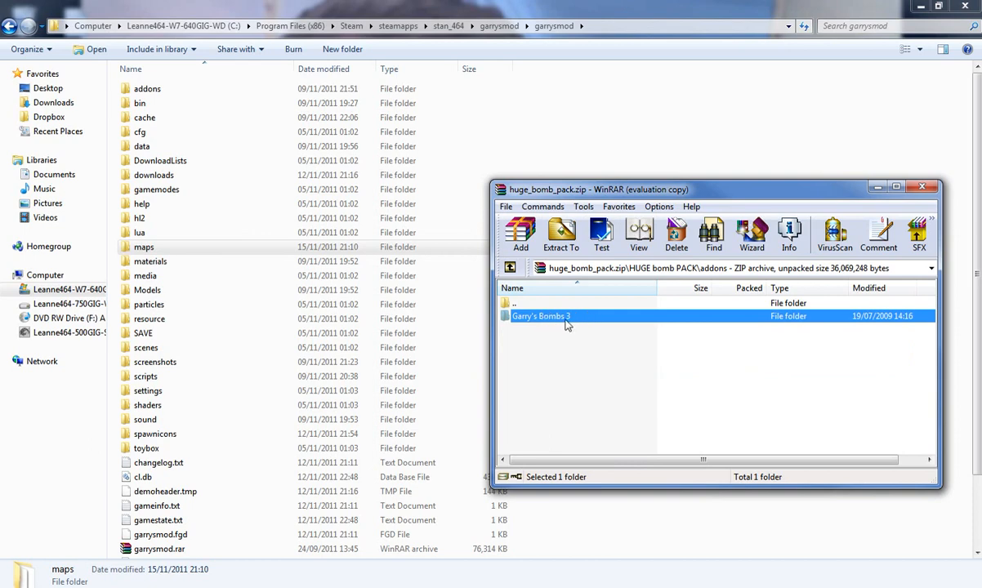
double_click(540, 317)
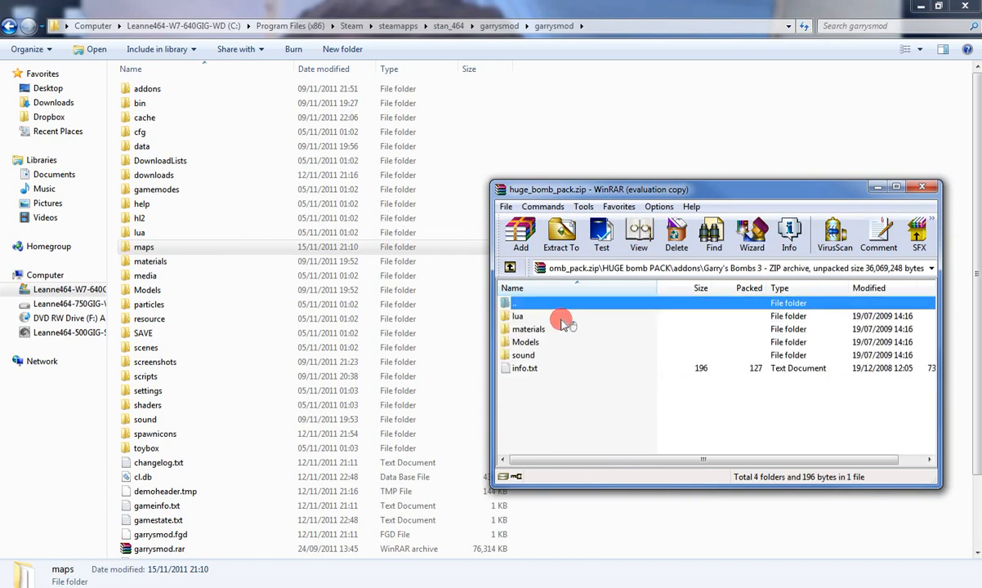
click(526, 341)
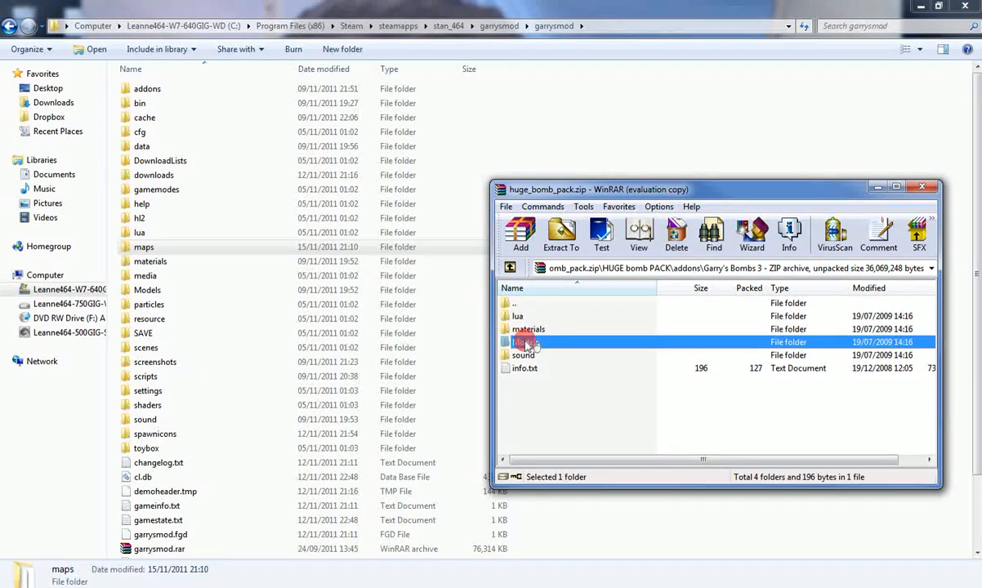
click(524, 367)
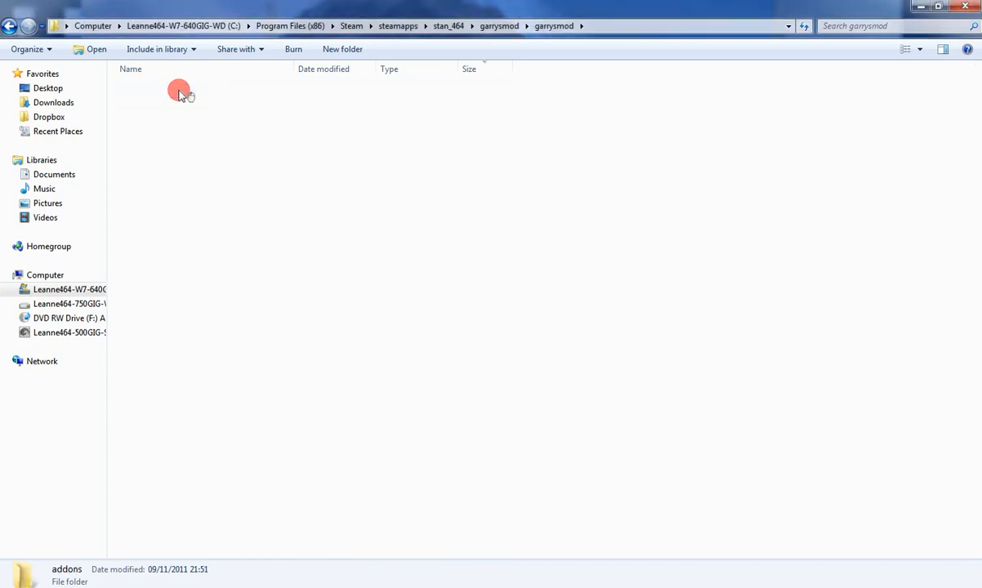
Place Garry's Bombs 3 into the garrysmod addons folder and close the bomb pack archive.
double_click(179, 90)
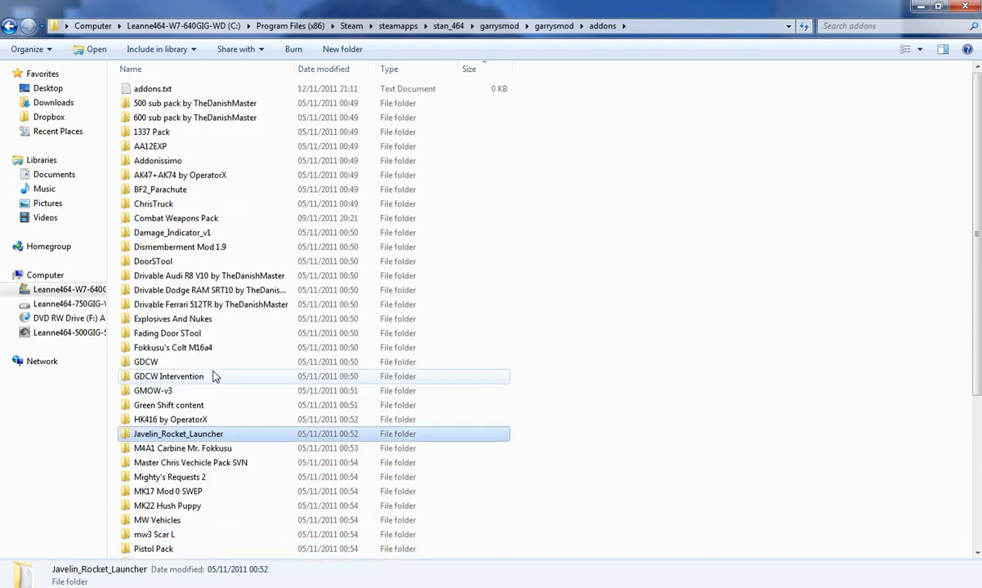
click(171, 232)
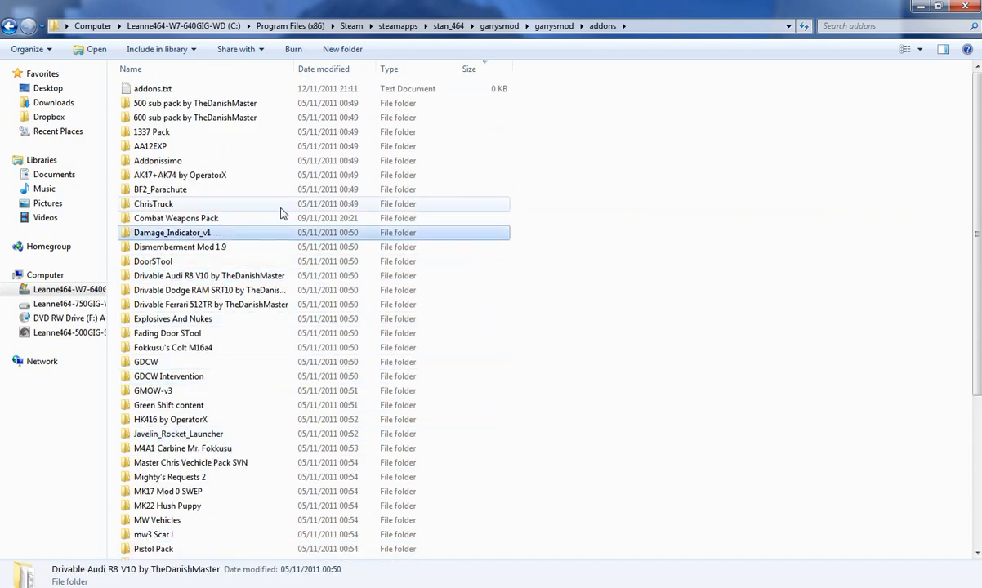
click(172, 232)
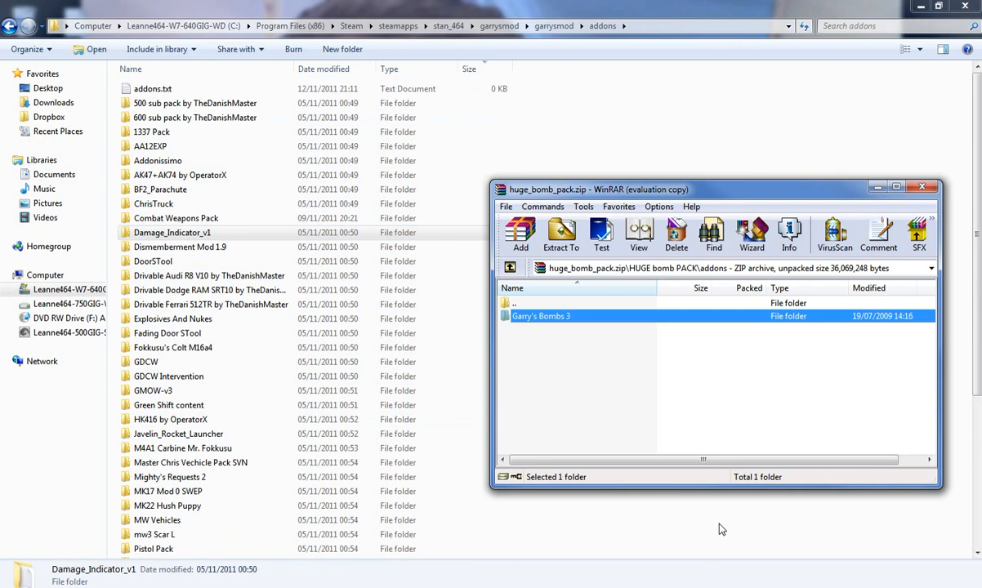
mouse_move(582, 330)
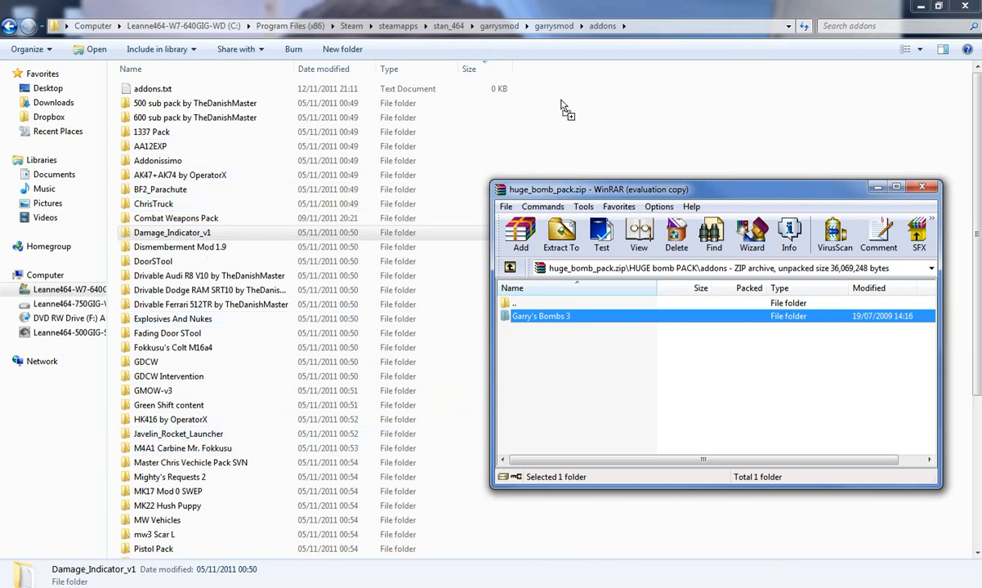
click(560, 236)
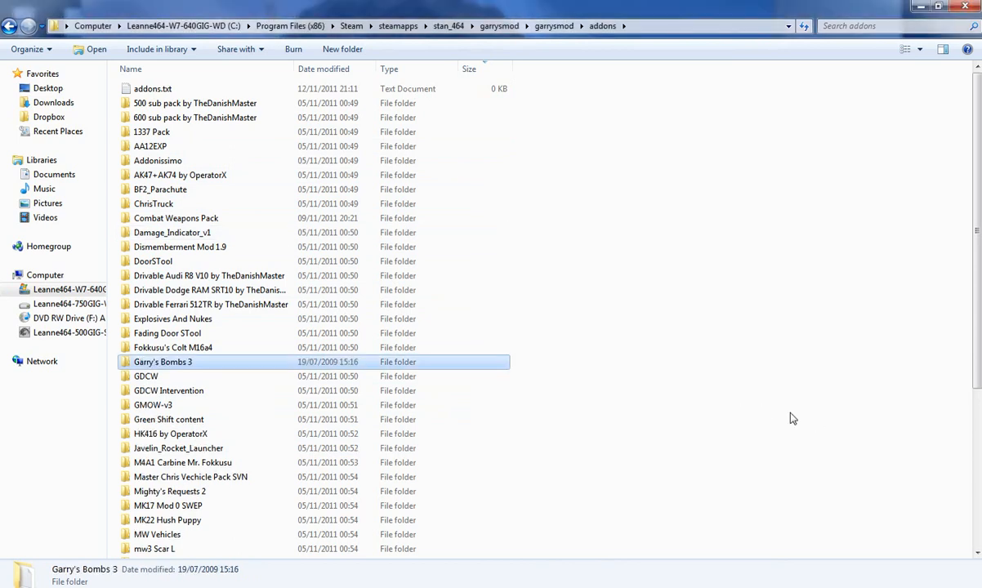
mouse_move(180, 366)
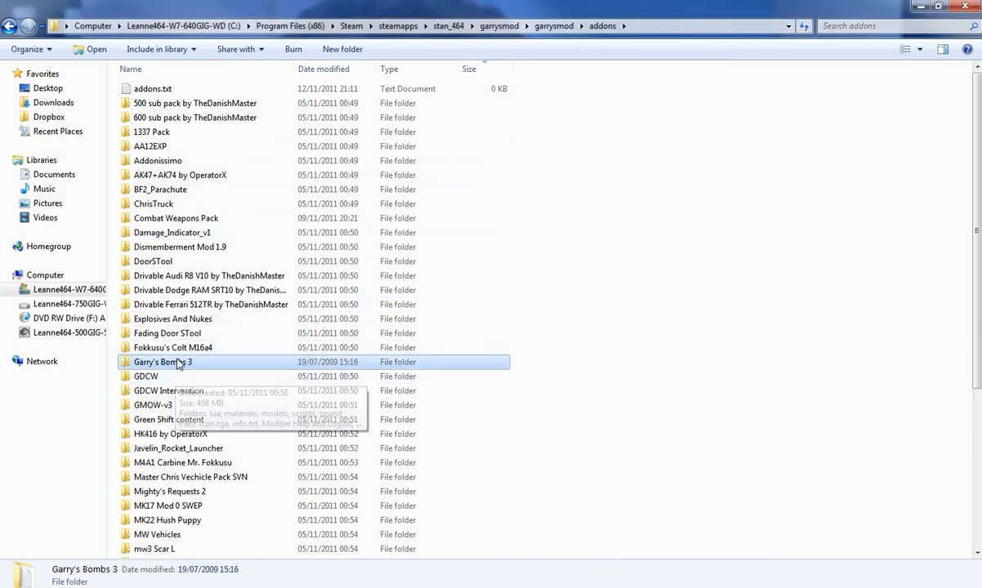
mouse_move(178, 372)
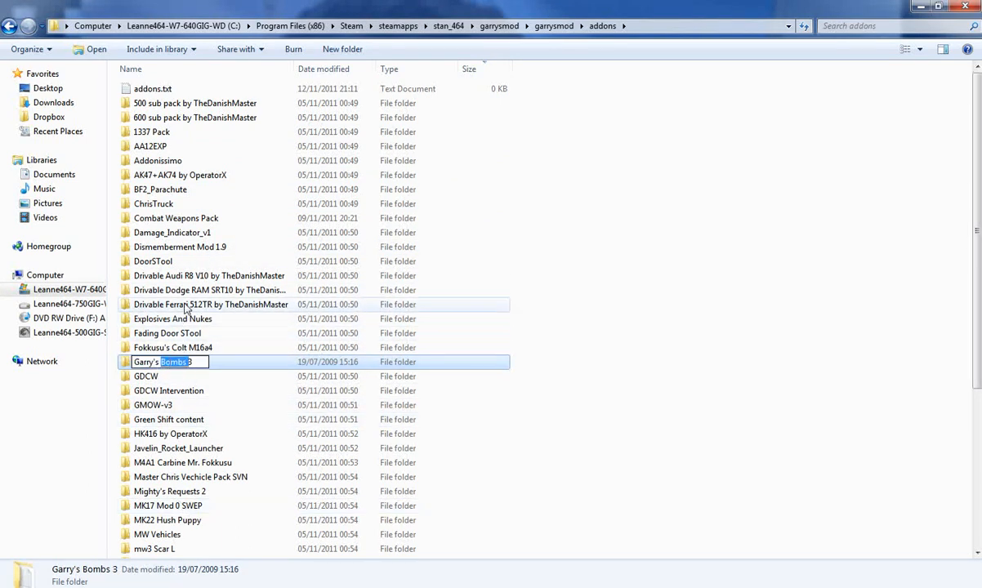
Check the Garry's Bombs 3 and WAC Helicopter addon folders, then return to the Computer drive list.
double_click(171, 363)
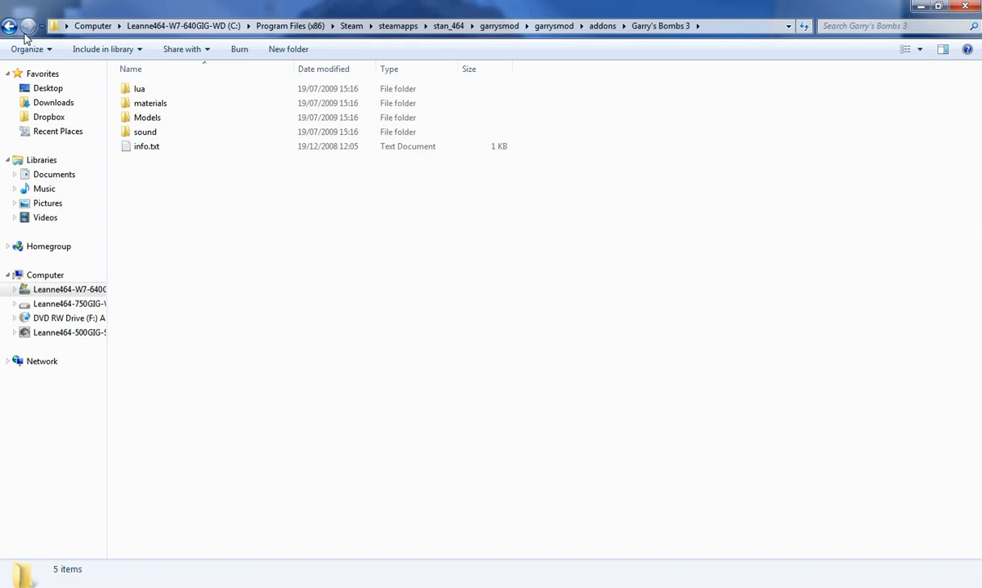
click(11, 26)
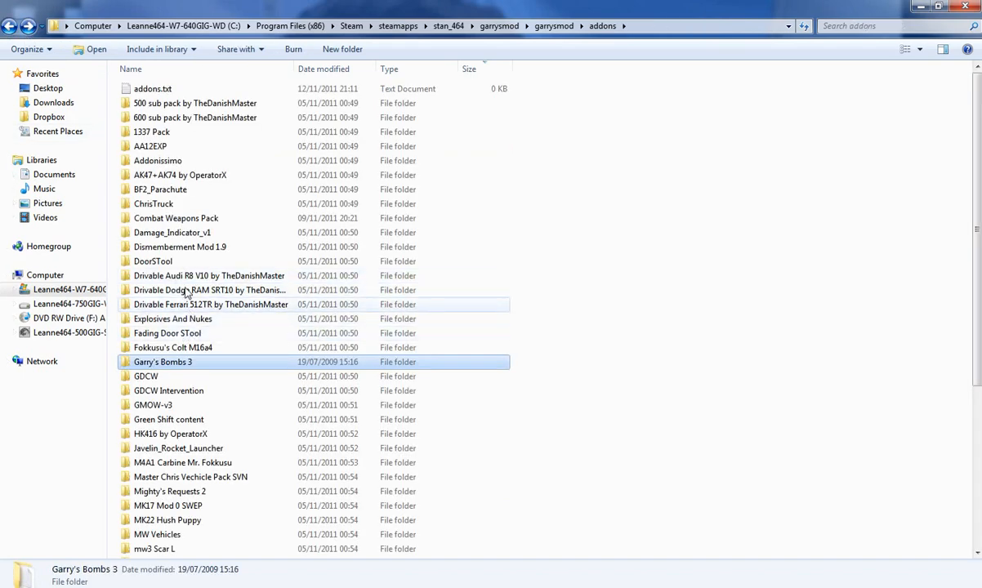
double_click(152, 261)
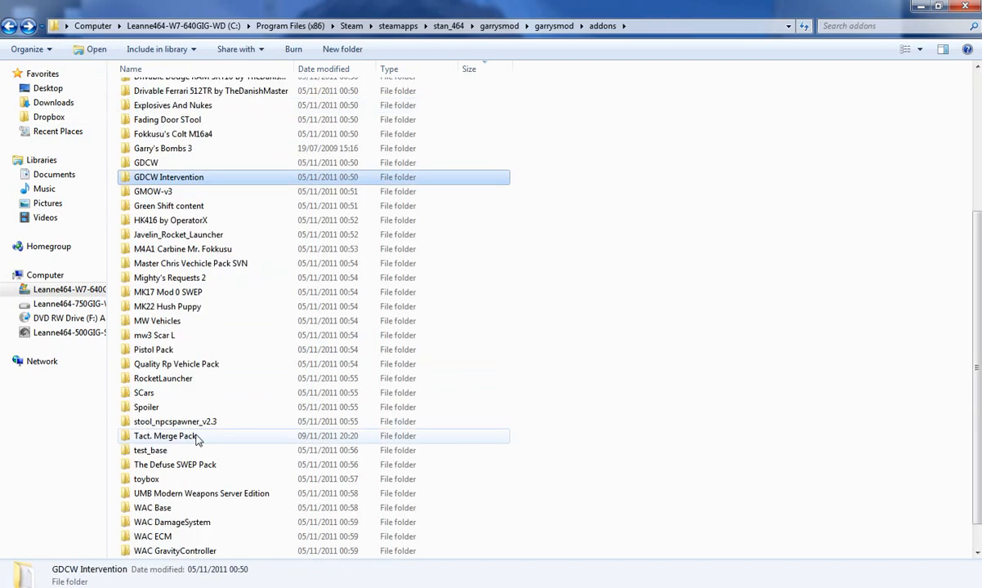
double_click(174, 422)
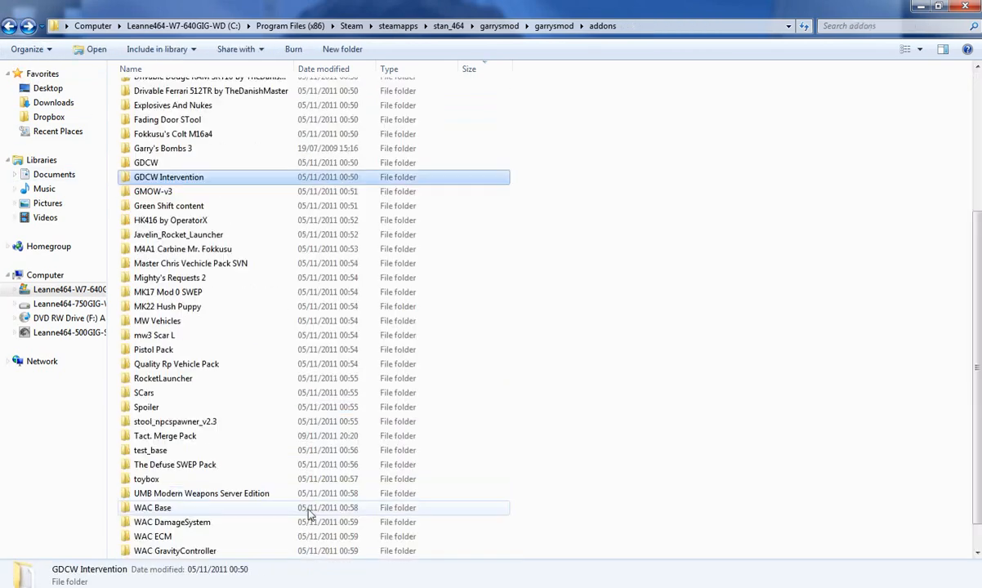
double_click(166, 506)
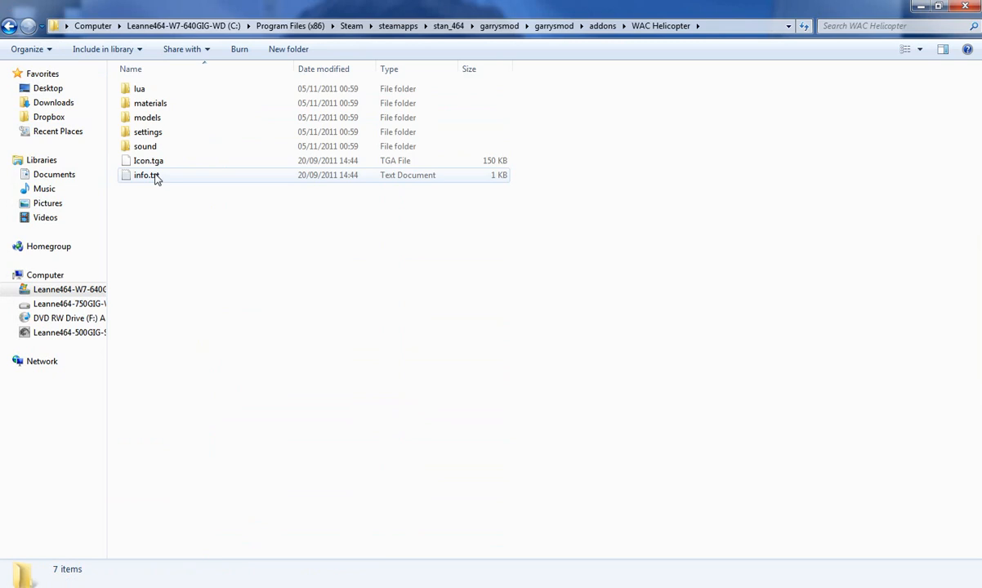
click(601, 26)
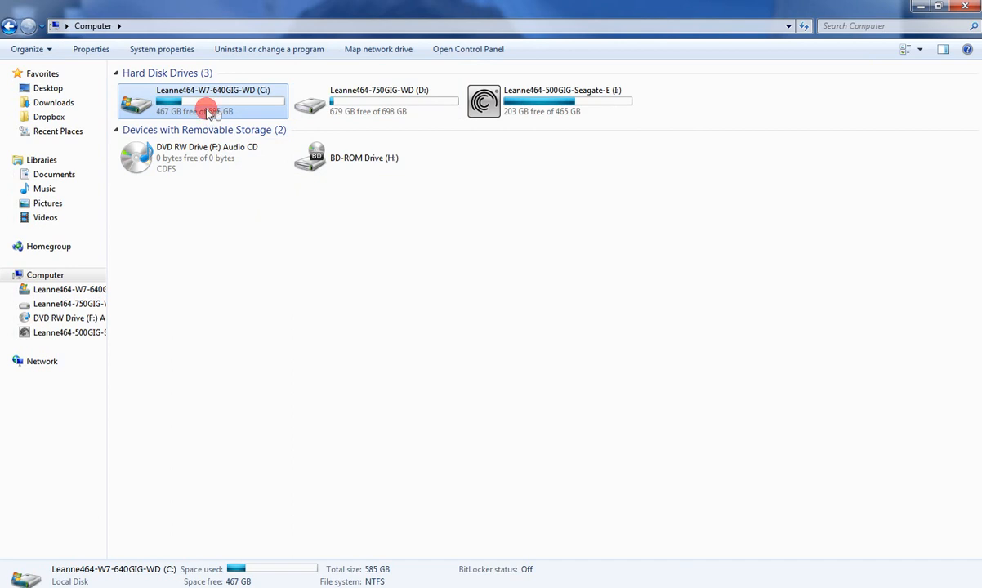
Navigate from C: through Program Files (x86), Steam and steamapps into the account folder.
double_click(206, 102)
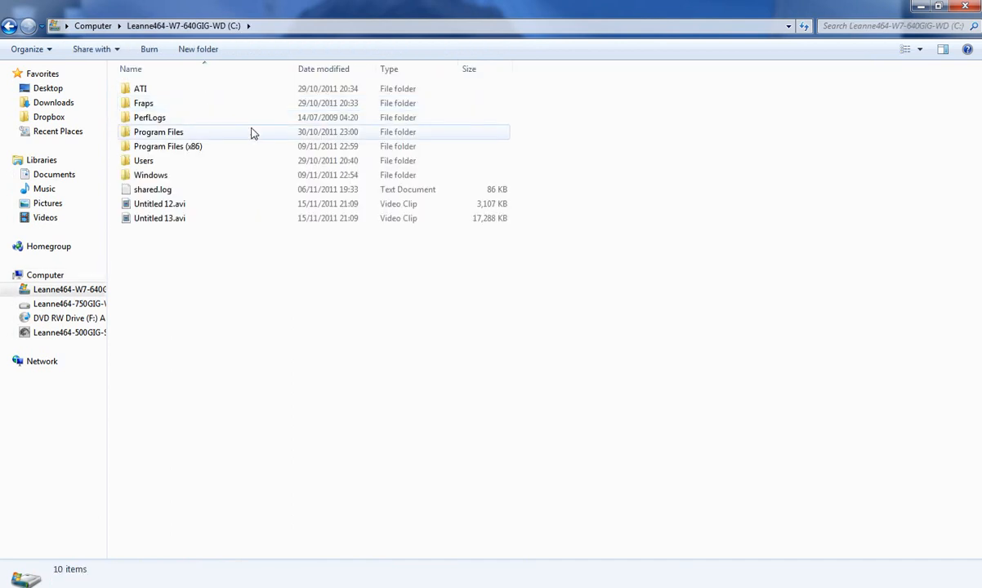
mouse_move(254, 130)
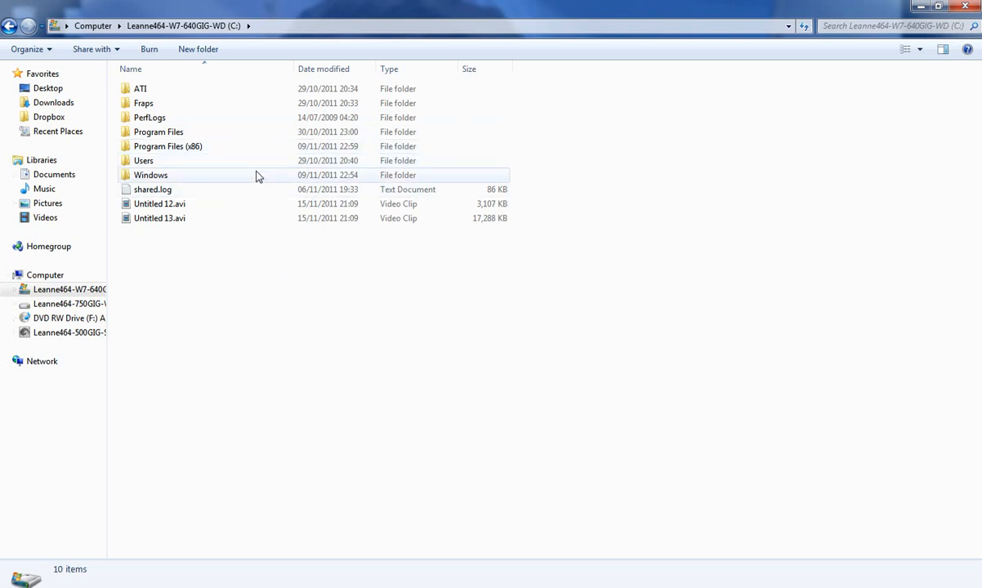
mouse_move(98, 140)
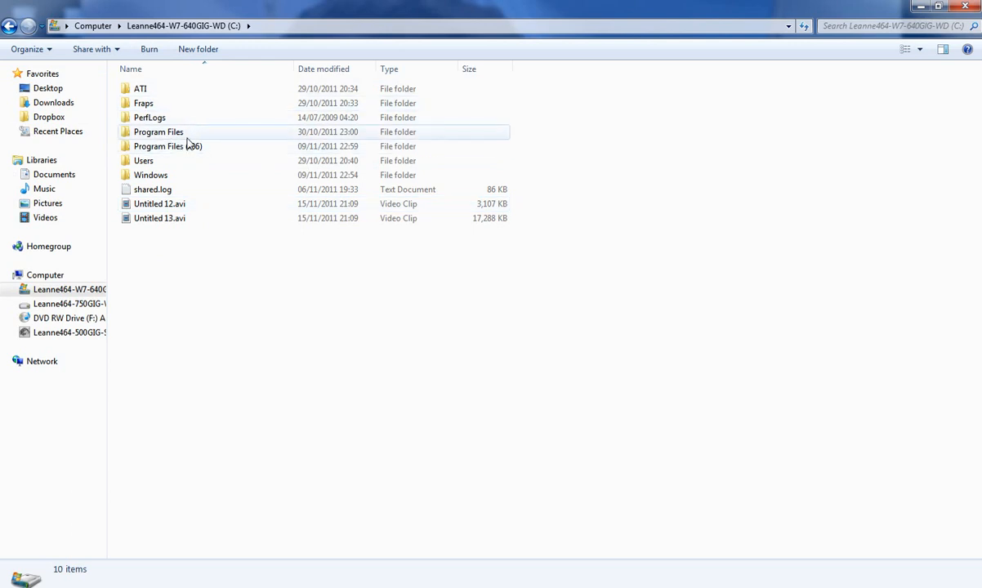
double_click(159, 131)
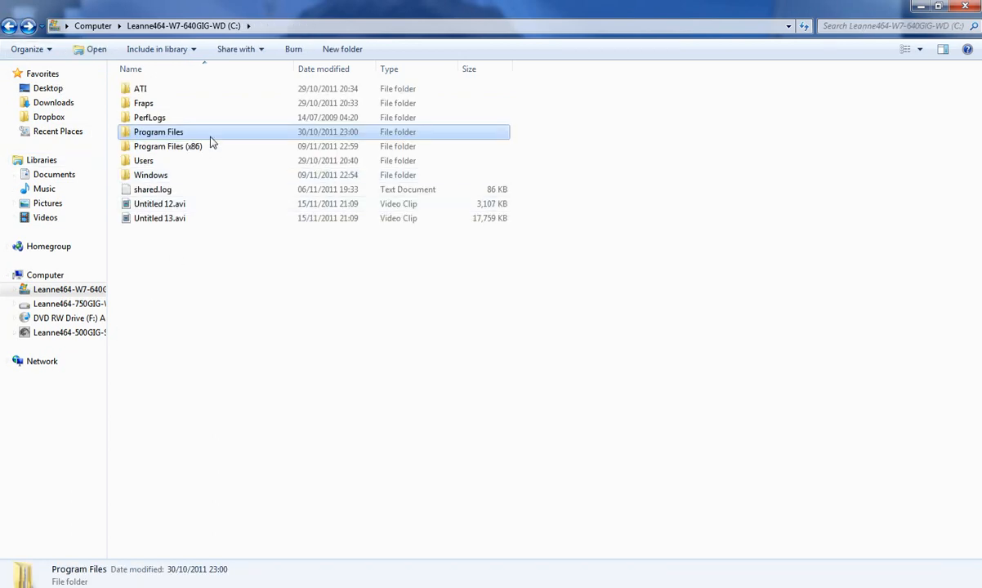
double_click(166, 147)
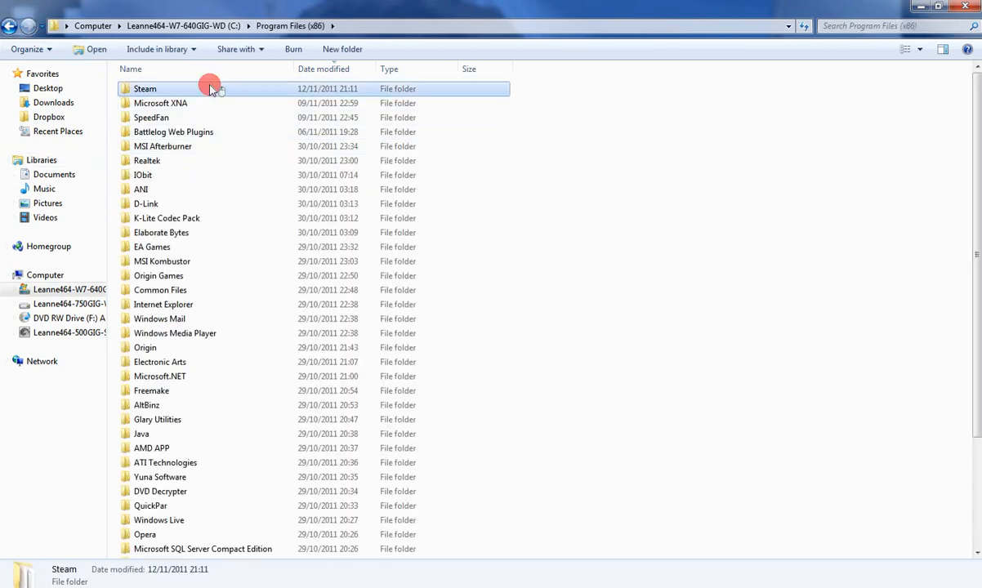
double_click(144, 88)
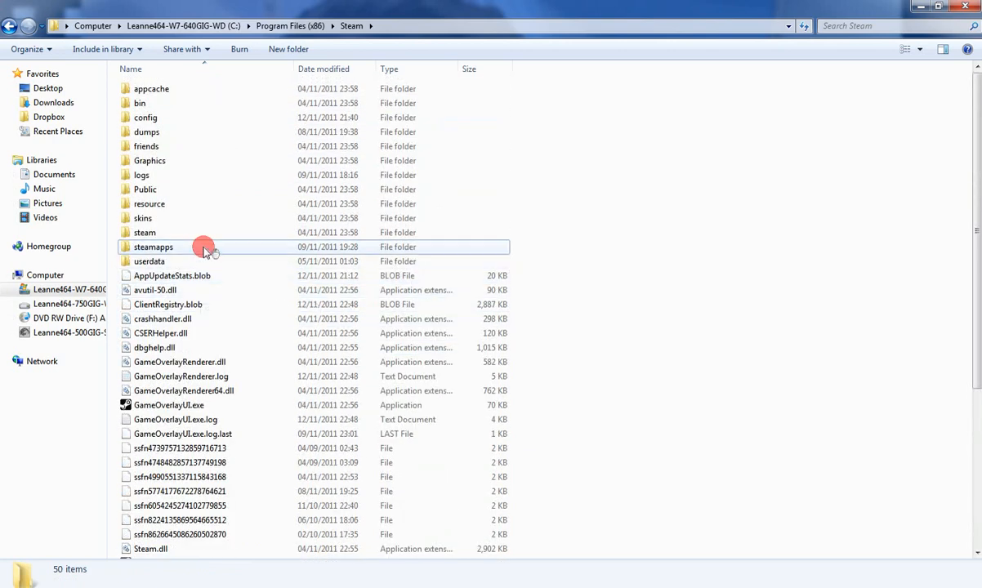
double_click(153, 246)
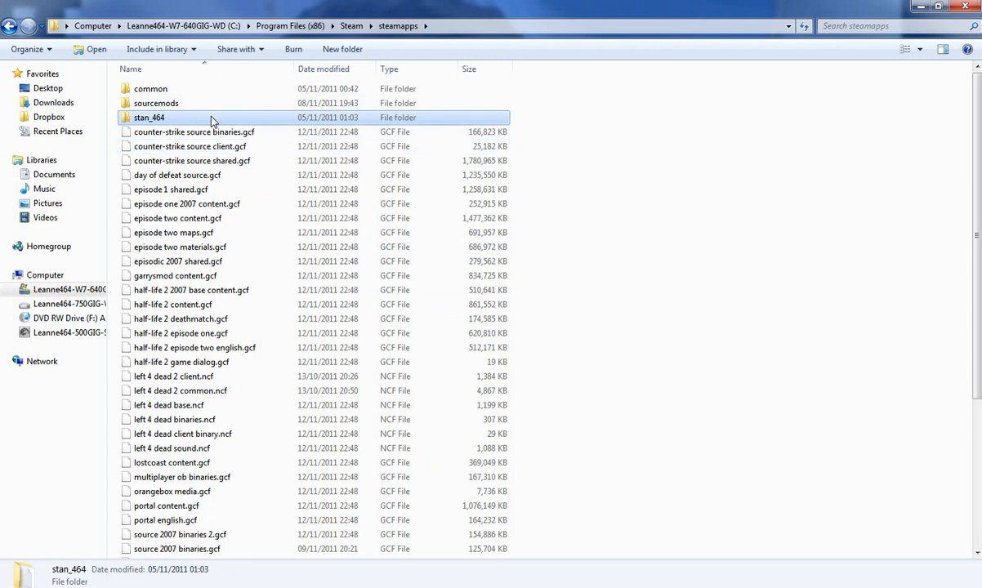
double_click(150, 117)
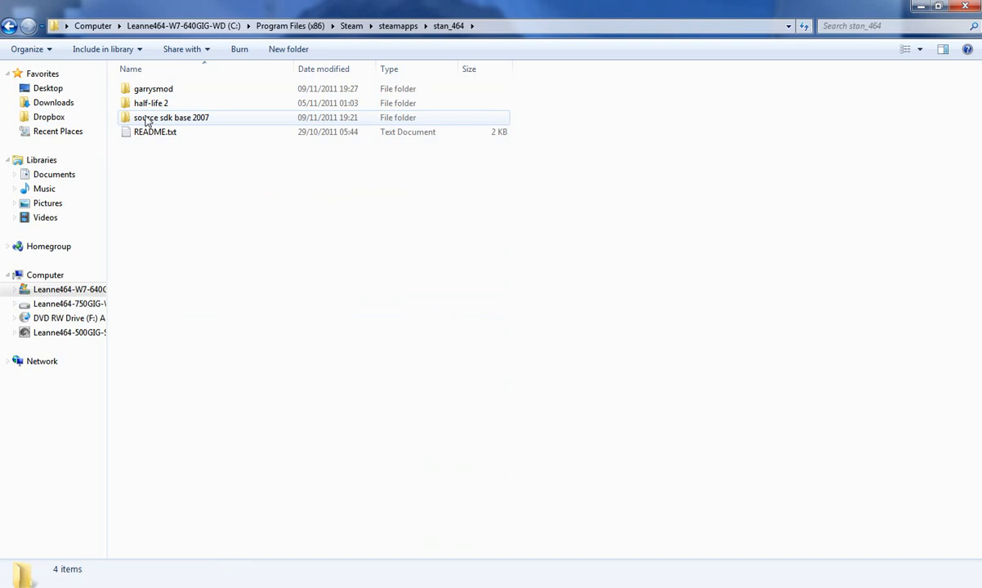
Continue into garrysmod\garrysmod\addons, then switch to the browser's downloads list.
click(154, 88)
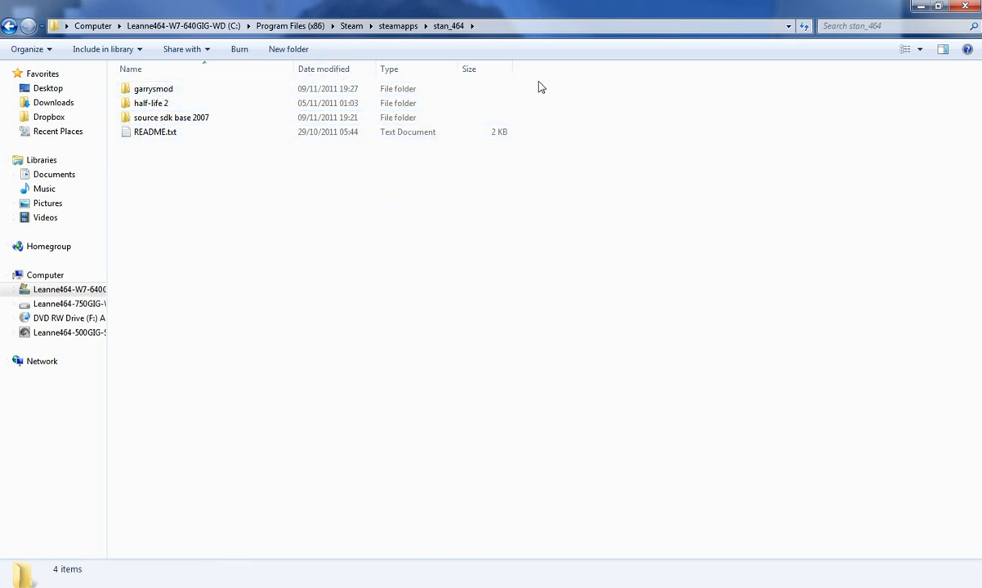
click(154, 88)
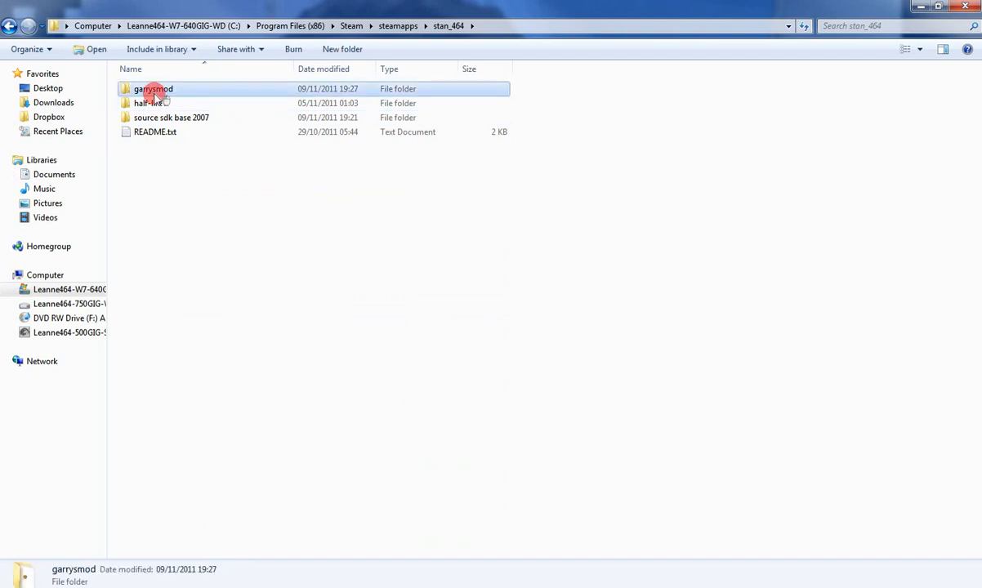
double_click(154, 88)
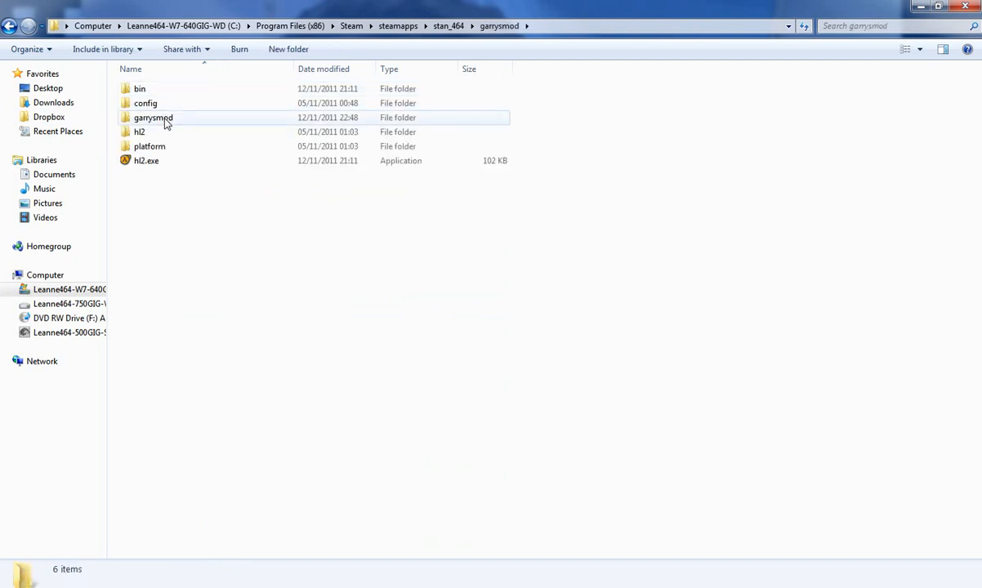
double_click(153, 118)
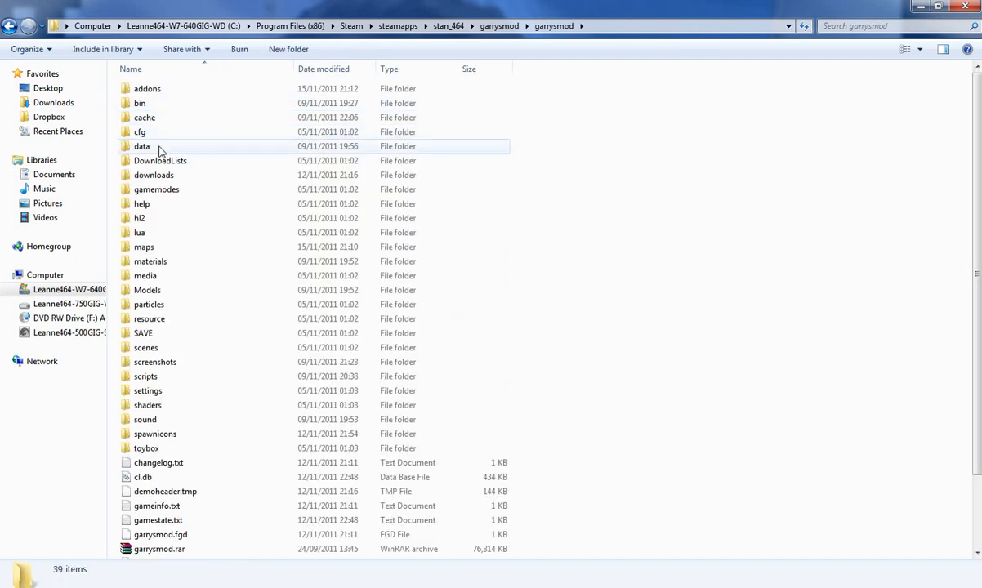
mouse_move(140, 131)
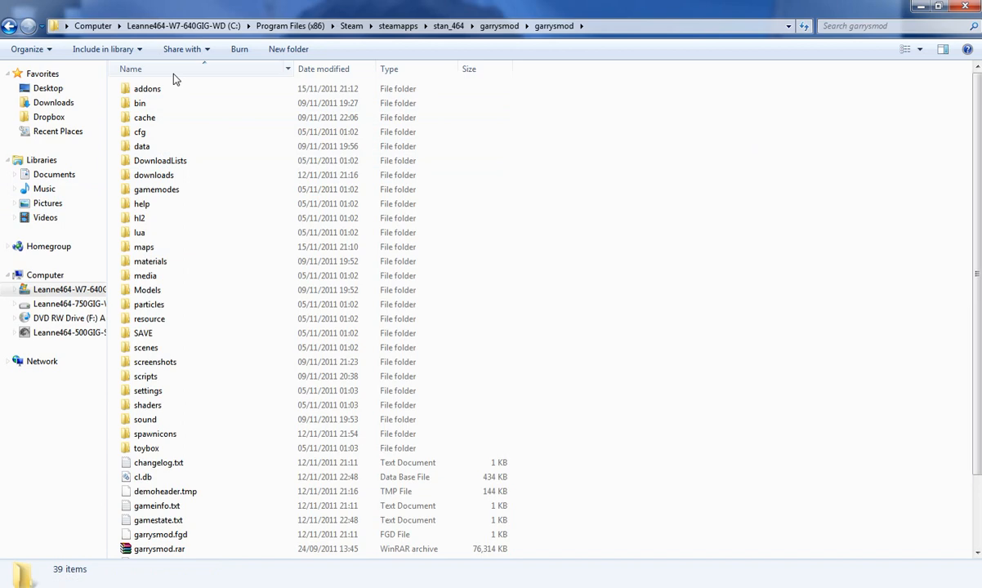
double_click(147, 88)
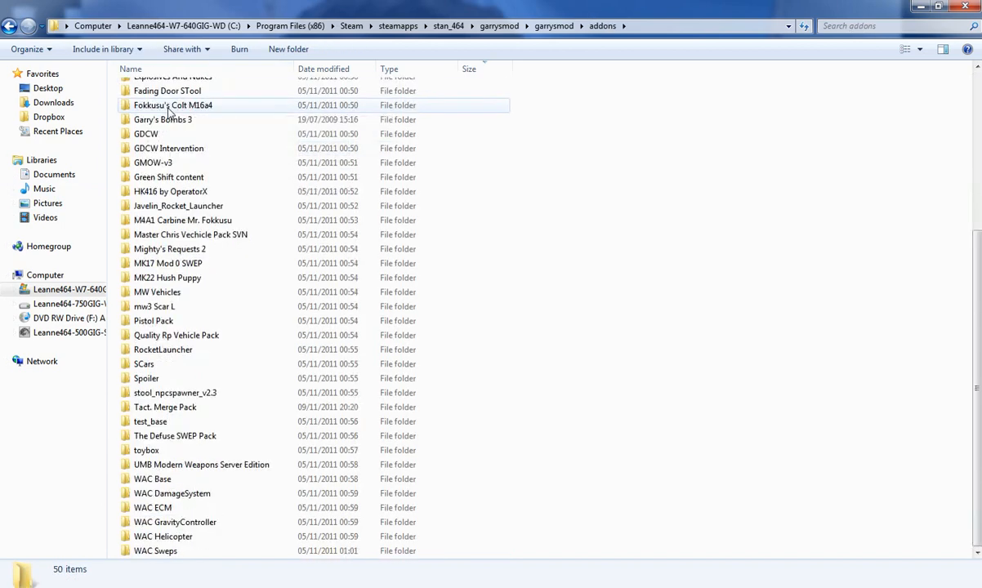
click(554, 26)
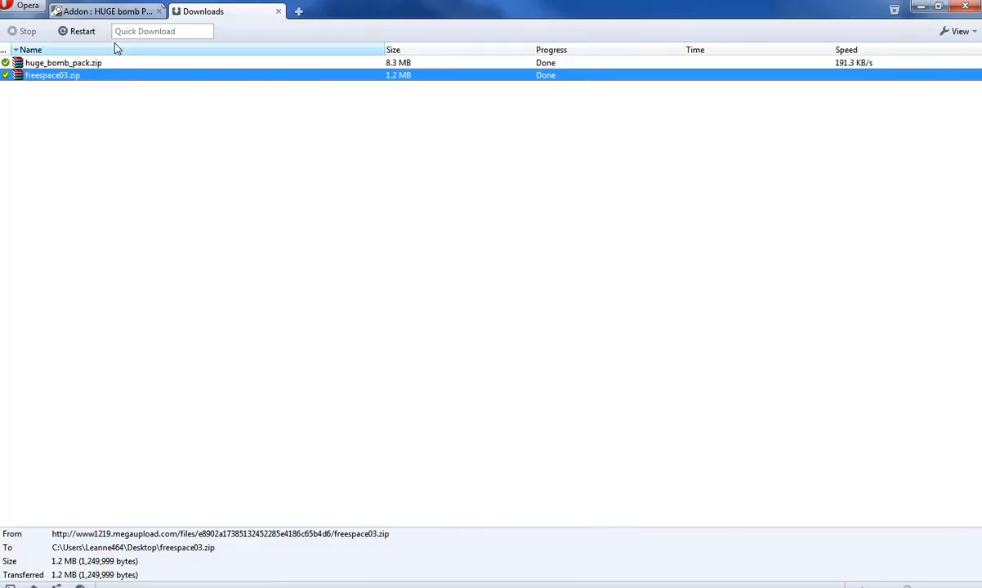
Review the huge_bomb_pack.zip and freespace03.zip downloads and open freespace03.zip.
click(63, 62)
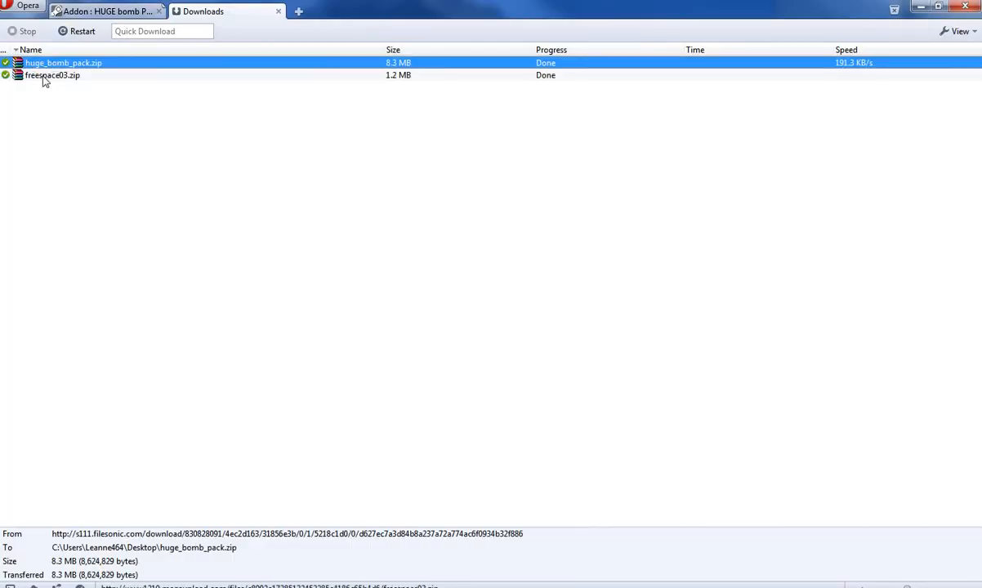
click(52, 75)
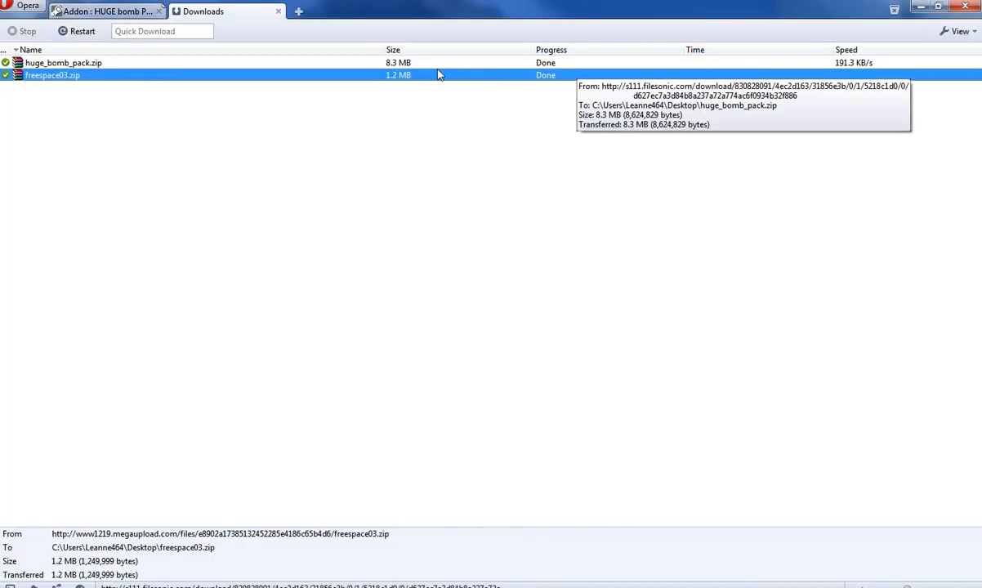
click(62, 62)
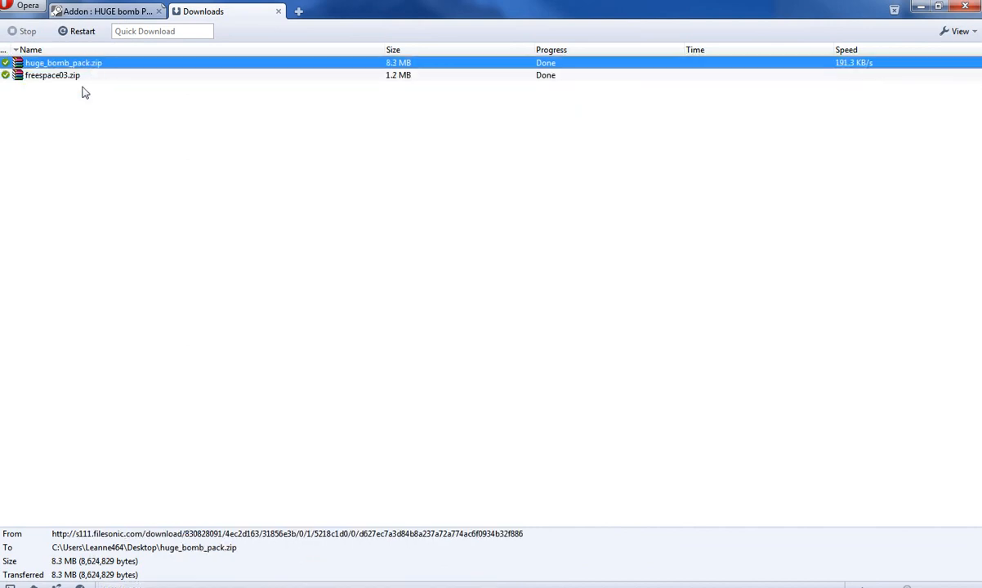
click(52, 76)
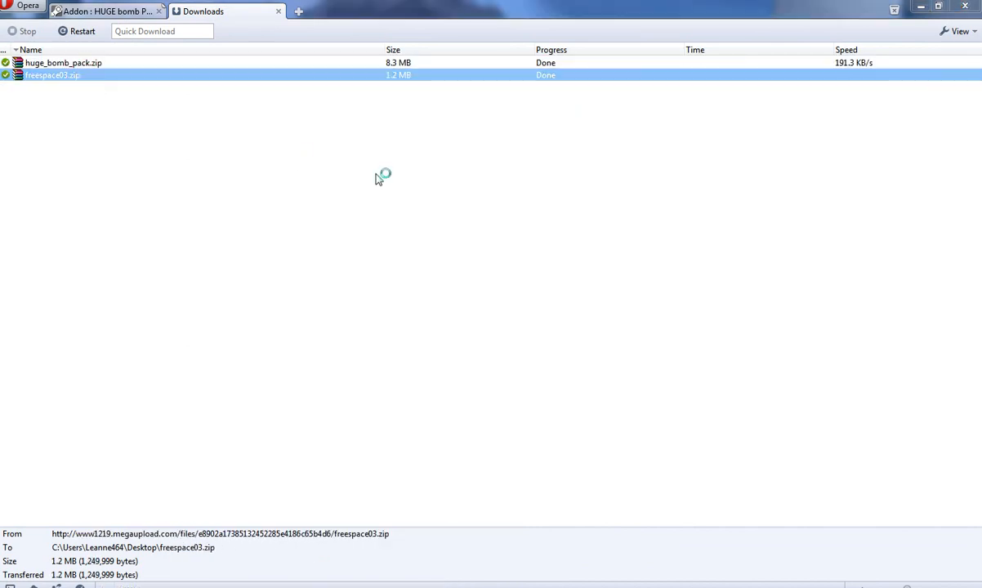
double_click(52, 75)
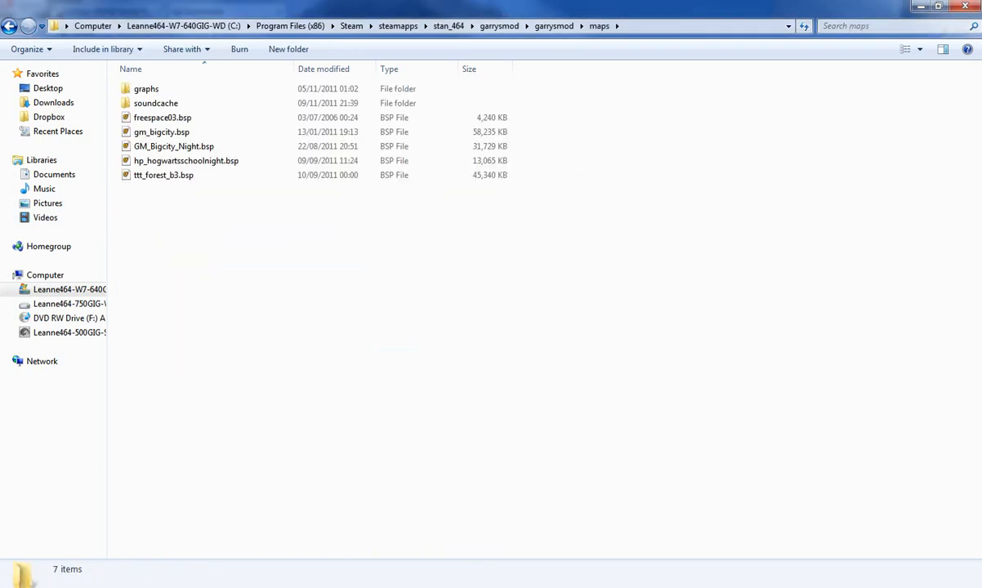
Check freespace03.bsp in the maps folder and go back up to the garrysmod game folder.
double_click(161, 118)
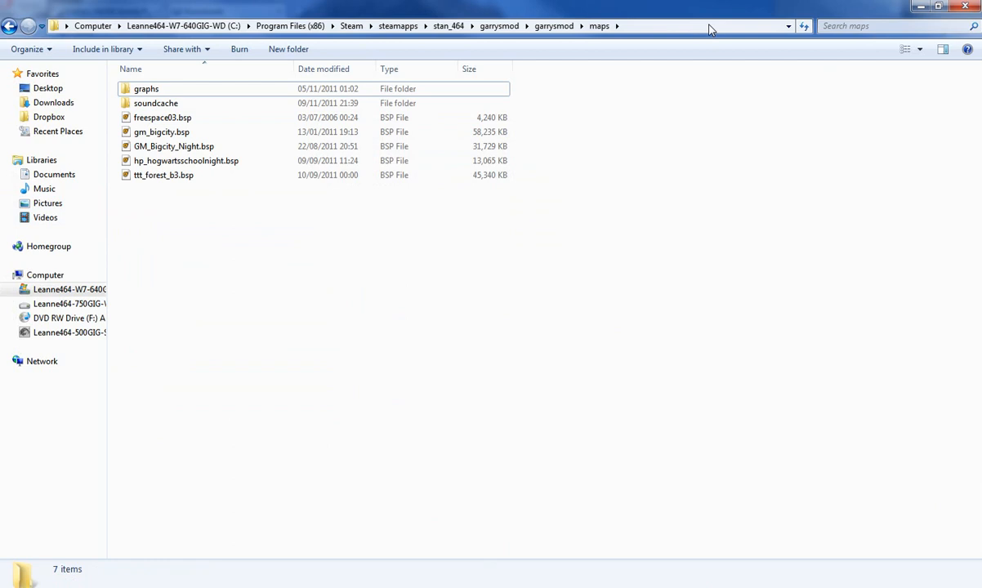
mouse_move(268, 209)
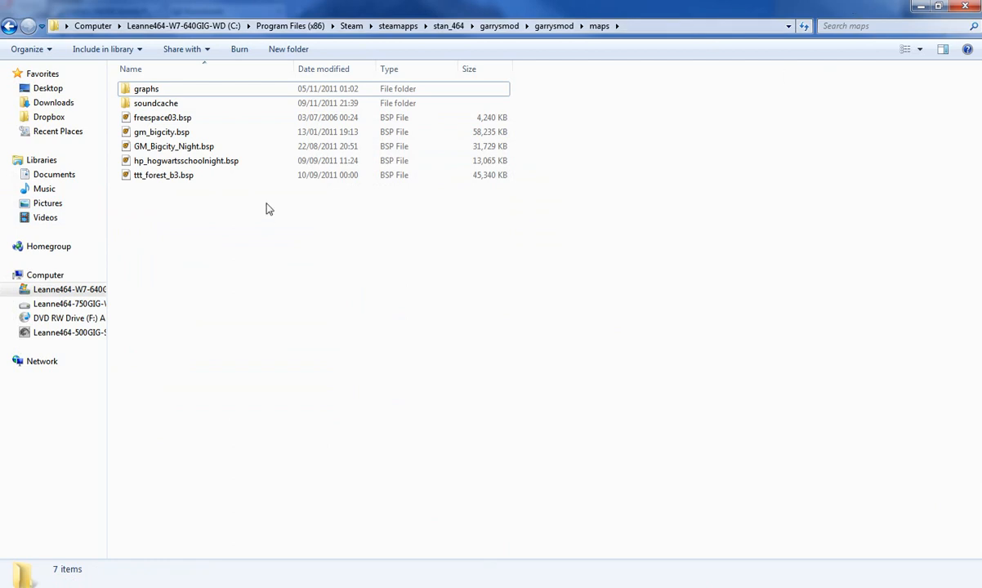
click(554, 26)
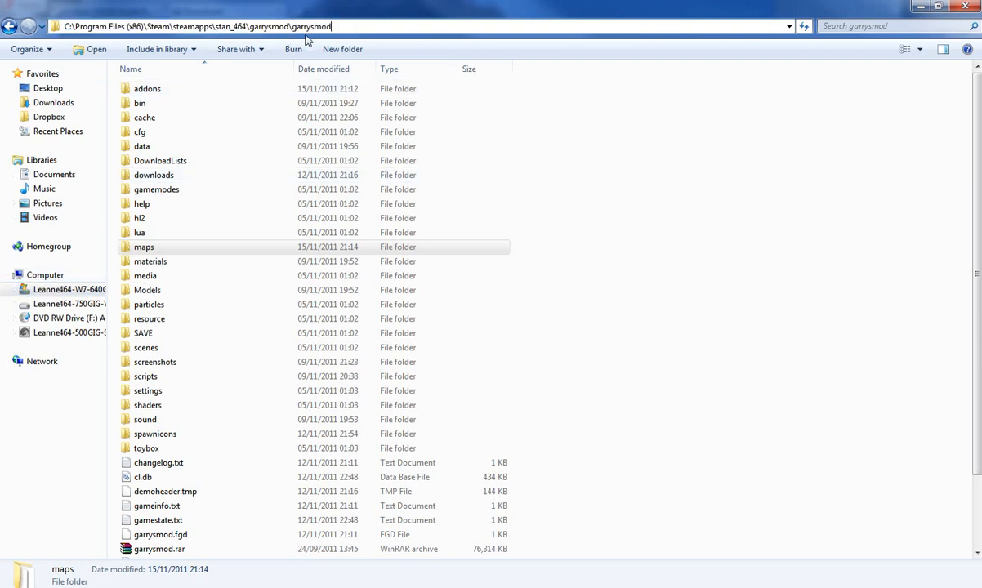
Return to the C: drive root and start a new shortcut there.
click(46, 274)
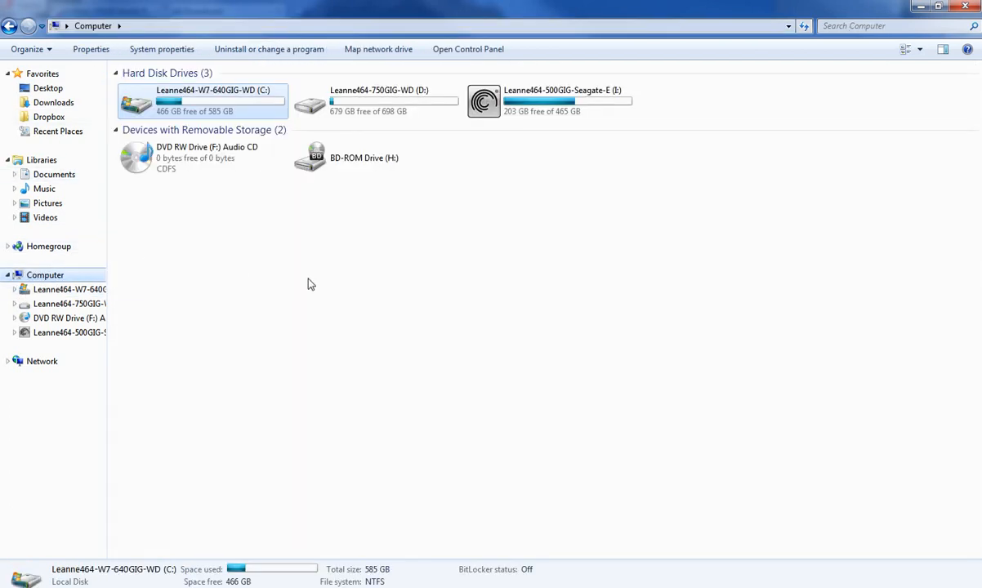
double_click(201, 101)
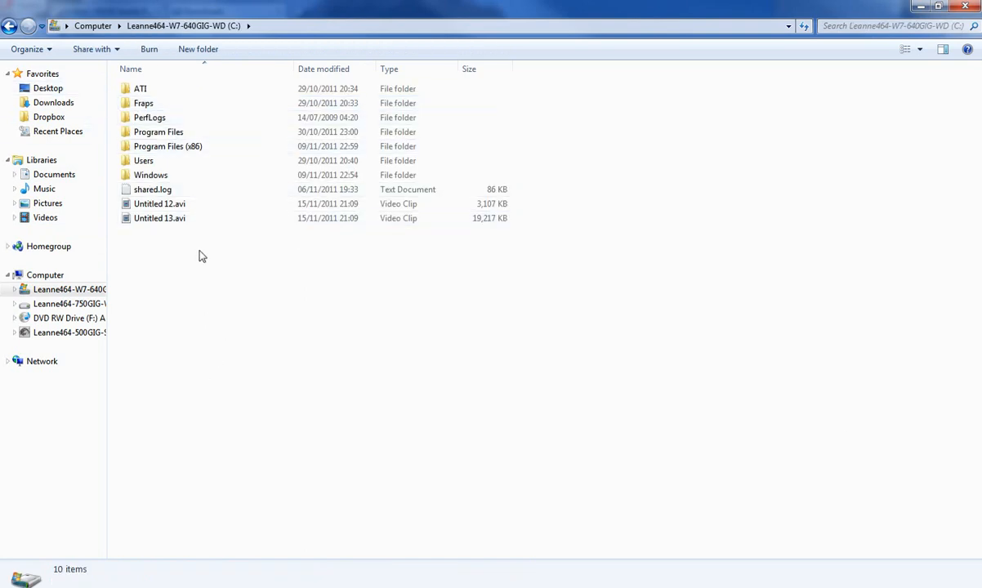
mouse_move(209, 175)
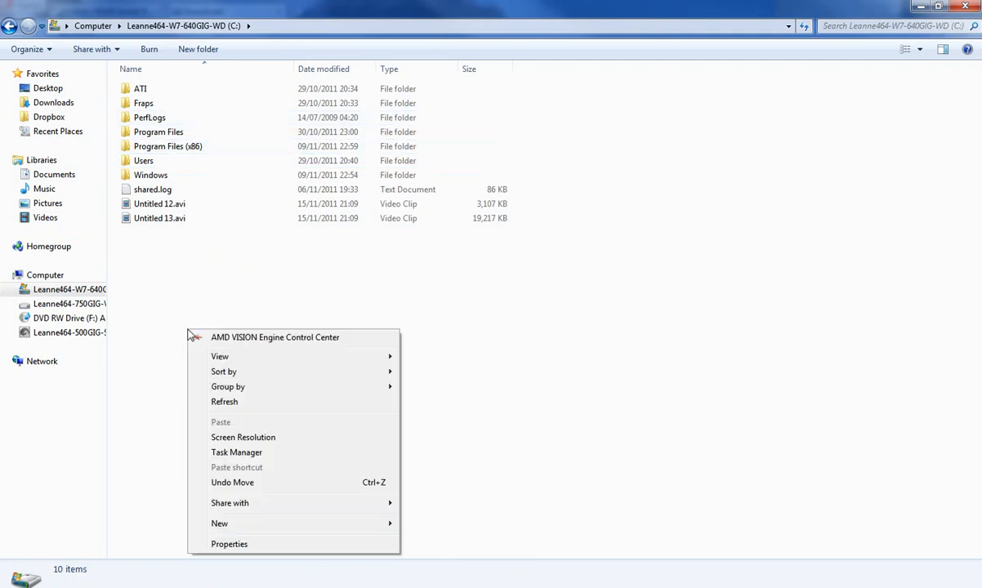
mouse_move(219, 523)
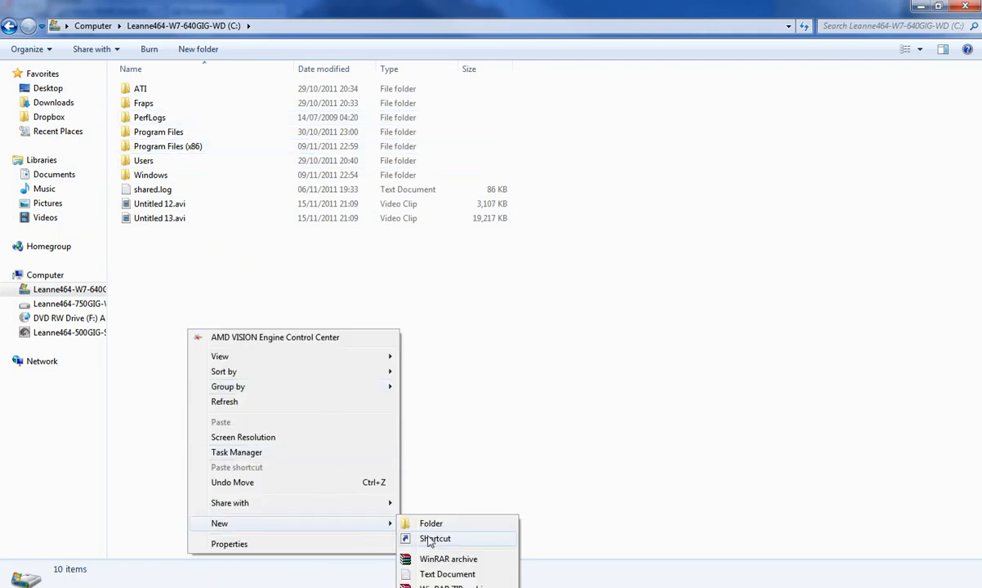
click(434, 539)
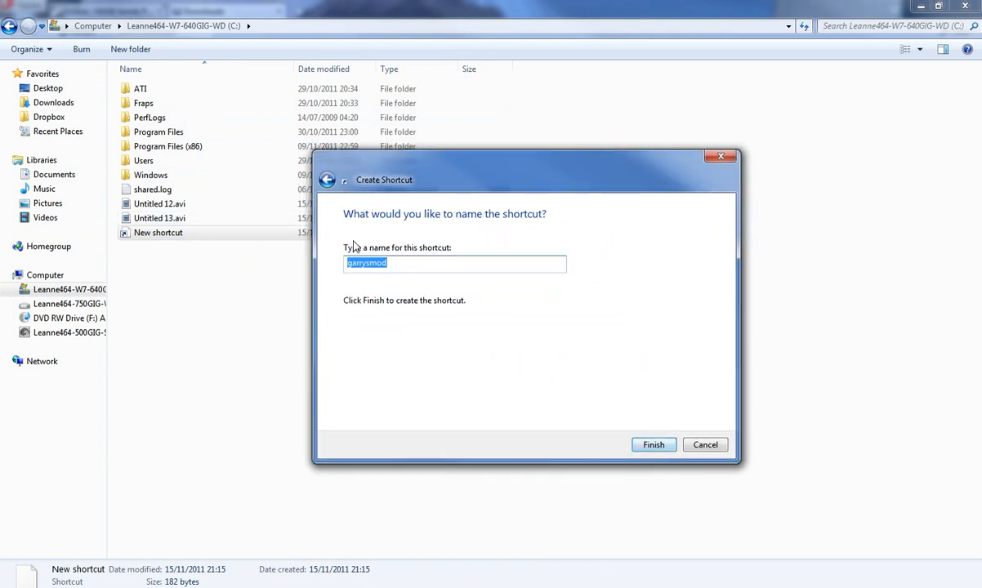
Name the shortcut 'Garrys Mod Main Folder' and finish creating it.
text(G)
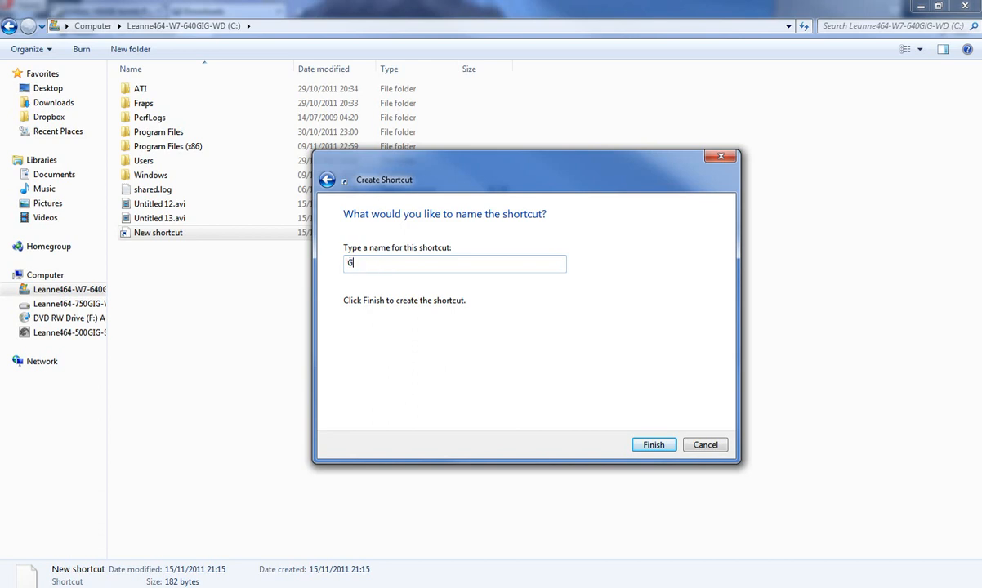
text(arrys M)
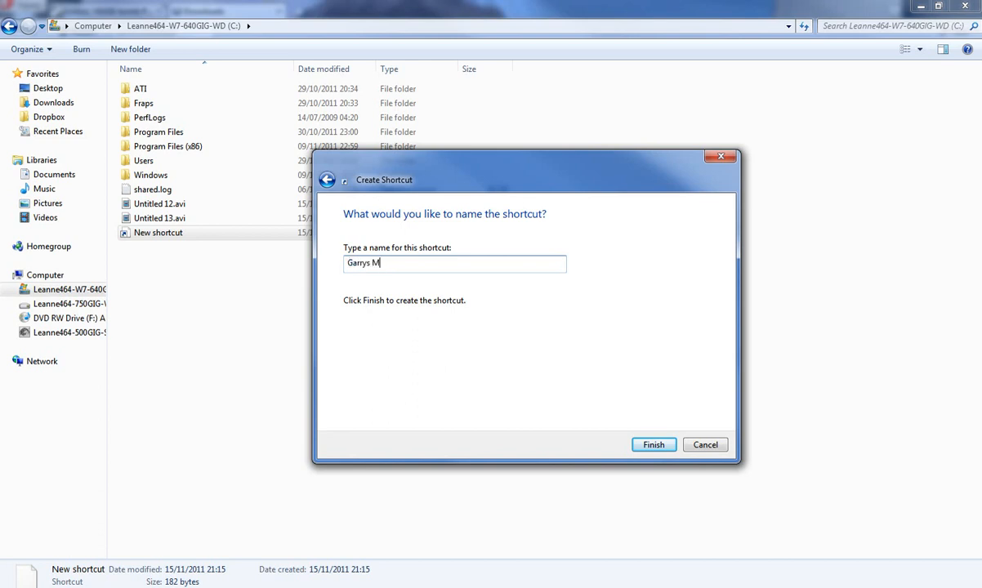
text(od Ma)
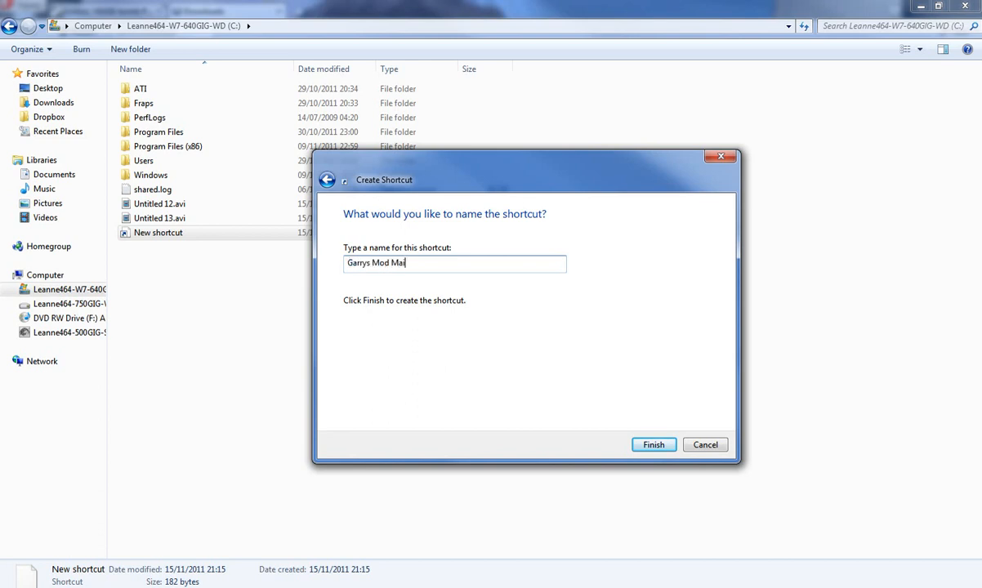
text(in Fold)
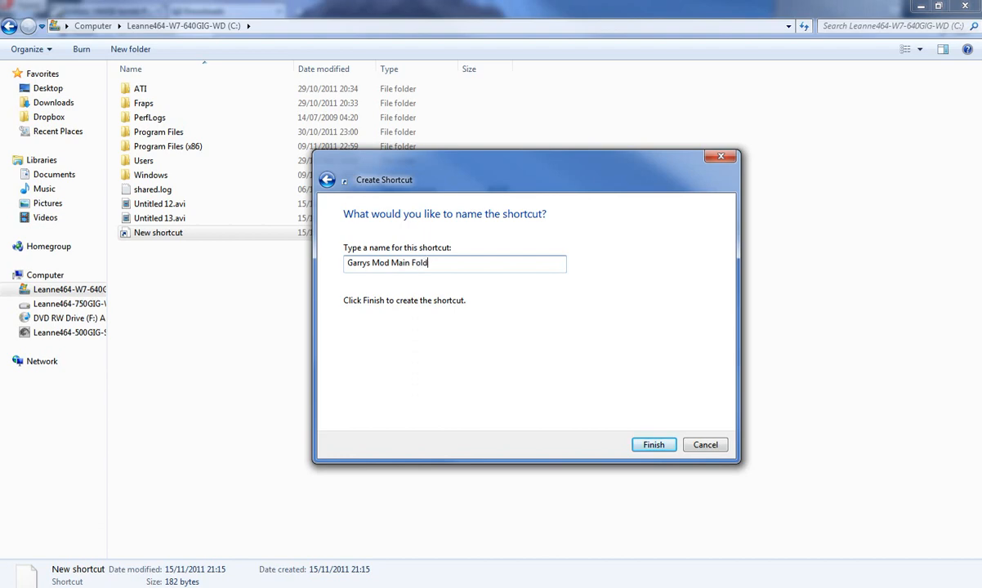
click(654, 444)
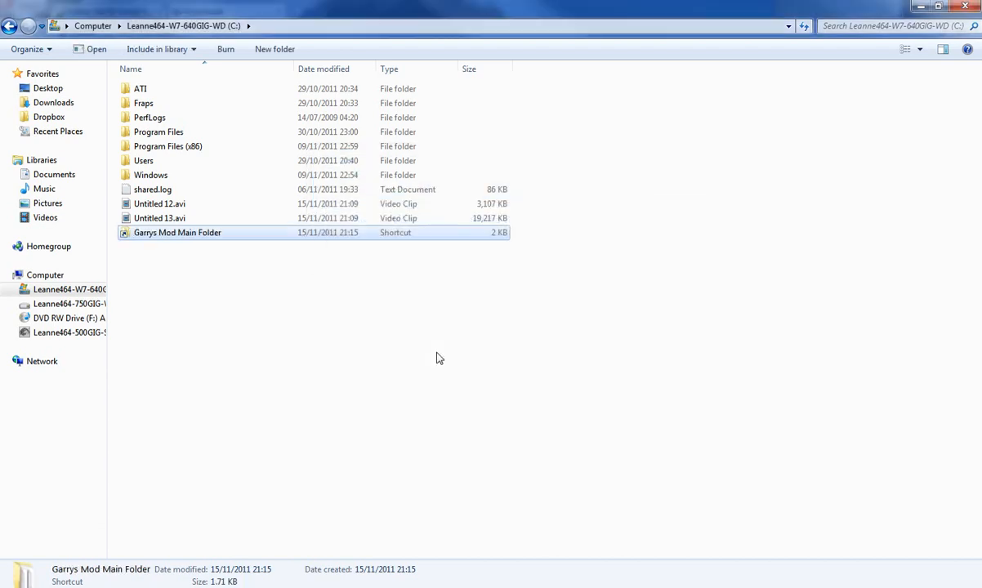
double_click(176, 232)
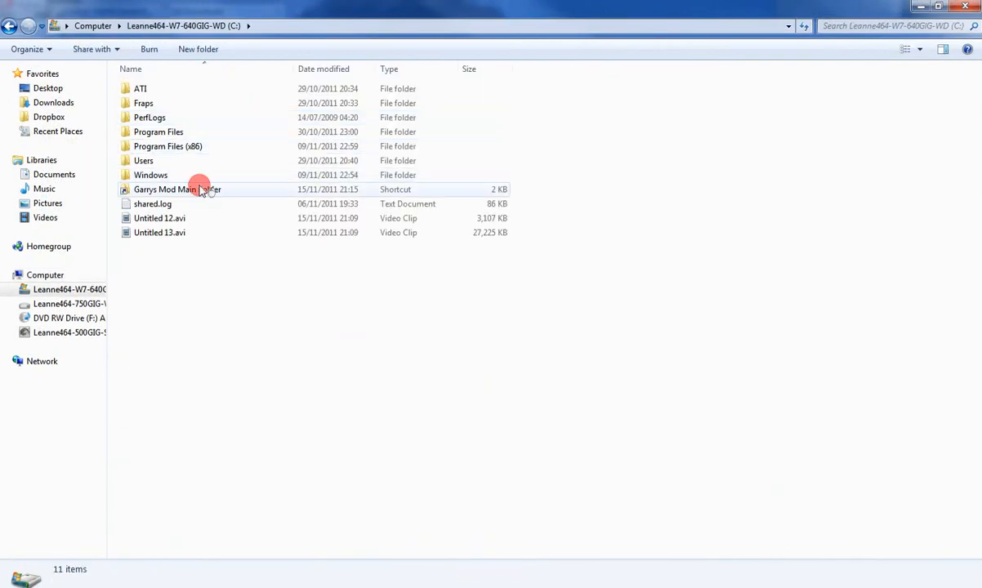
double_click(176, 189)
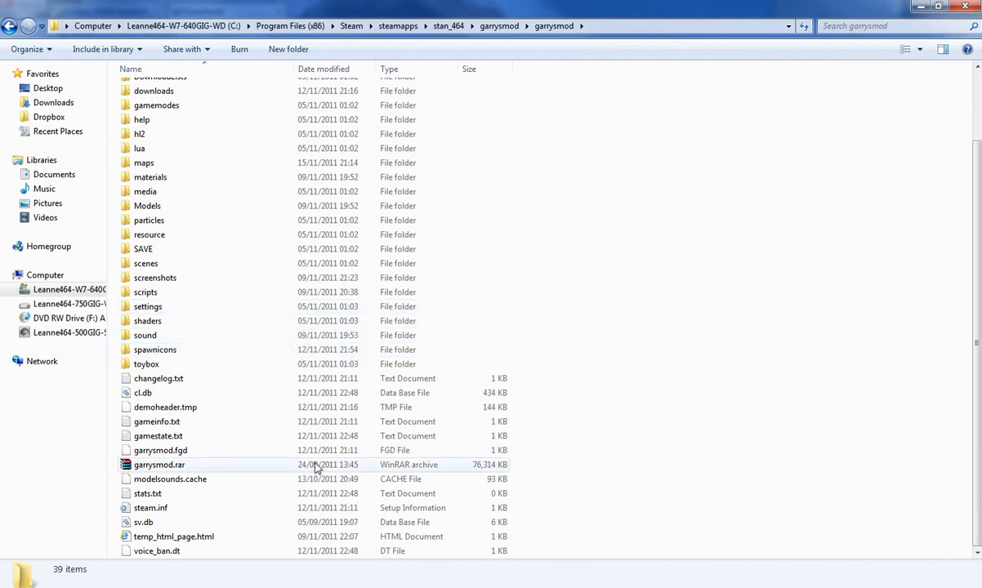
mouse_move(271, 451)
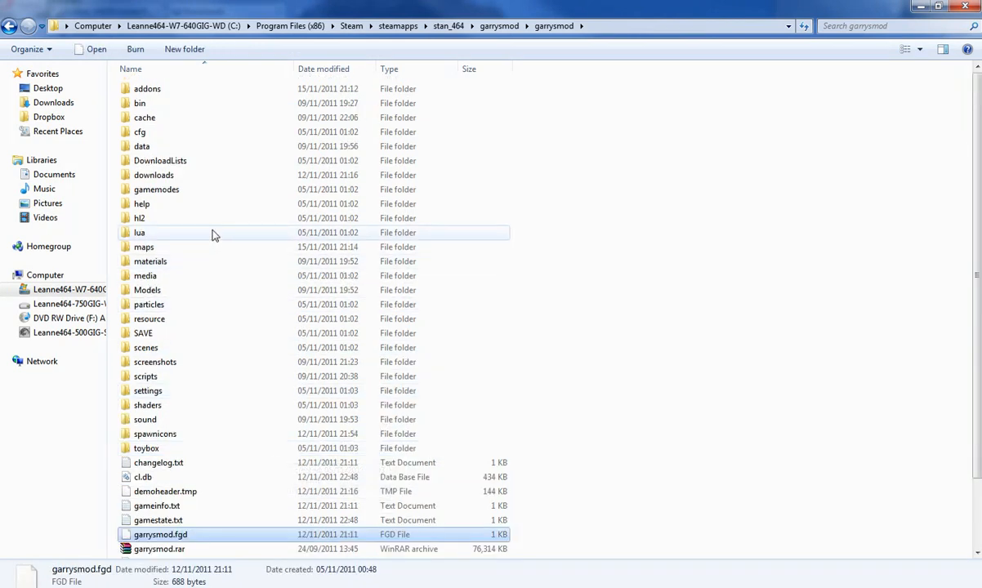
scroll(down, 3)
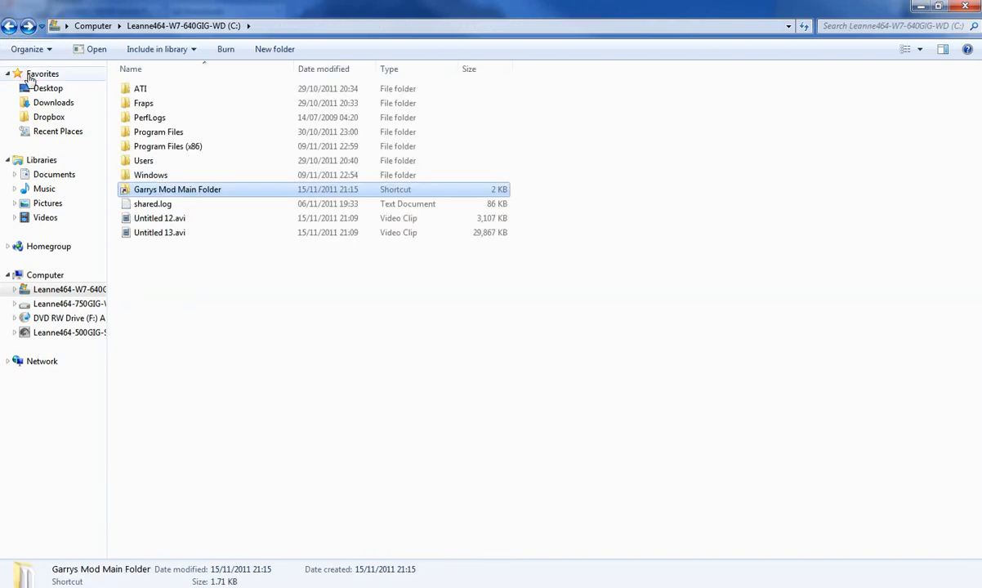
mouse_move(415, 500)
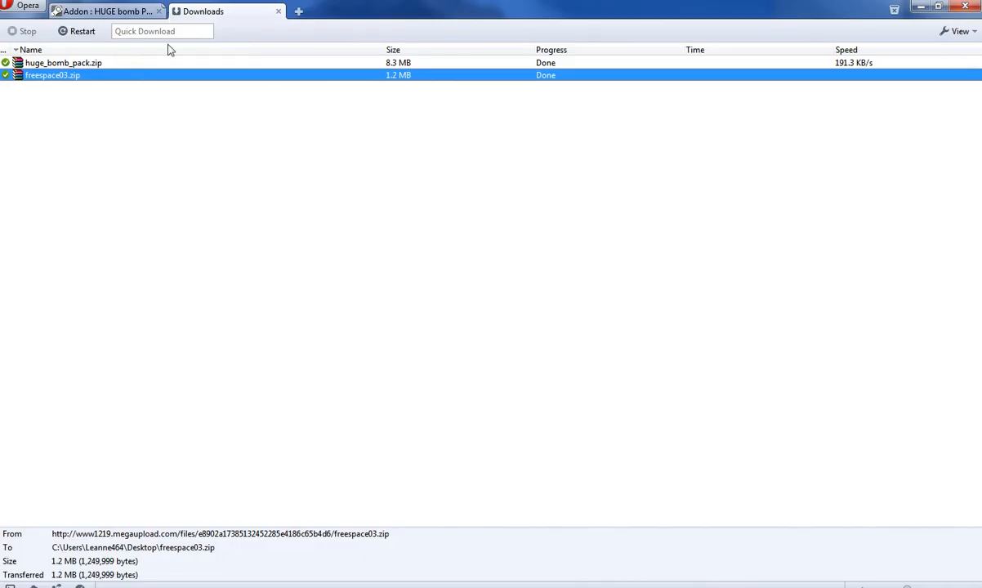
Open huge_bomb_pack.zip in WinRAR and enter its HUGE bomb PACK folder showing addons and data.
double_click(63, 62)
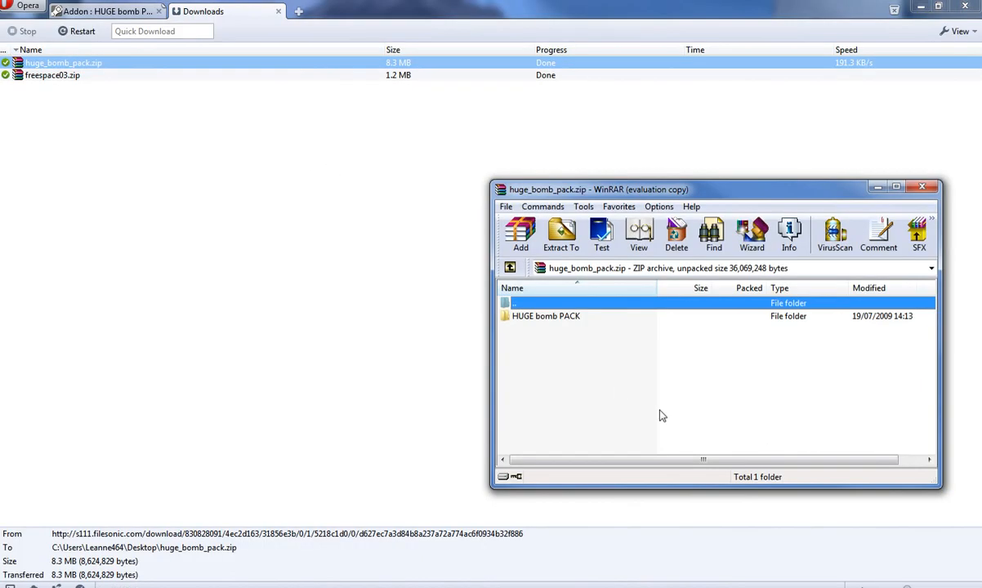
click(546, 317)
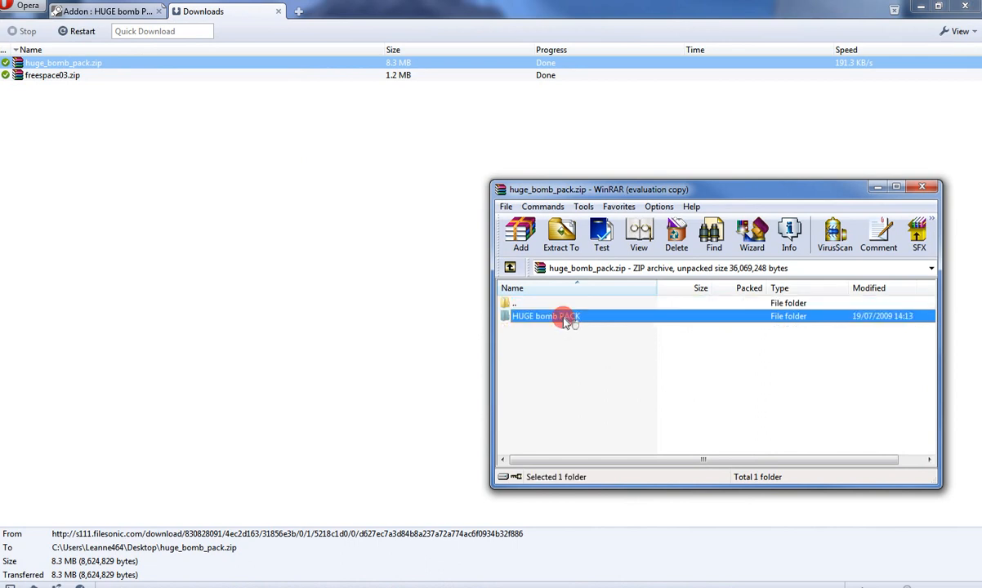
double_click(546, 317)
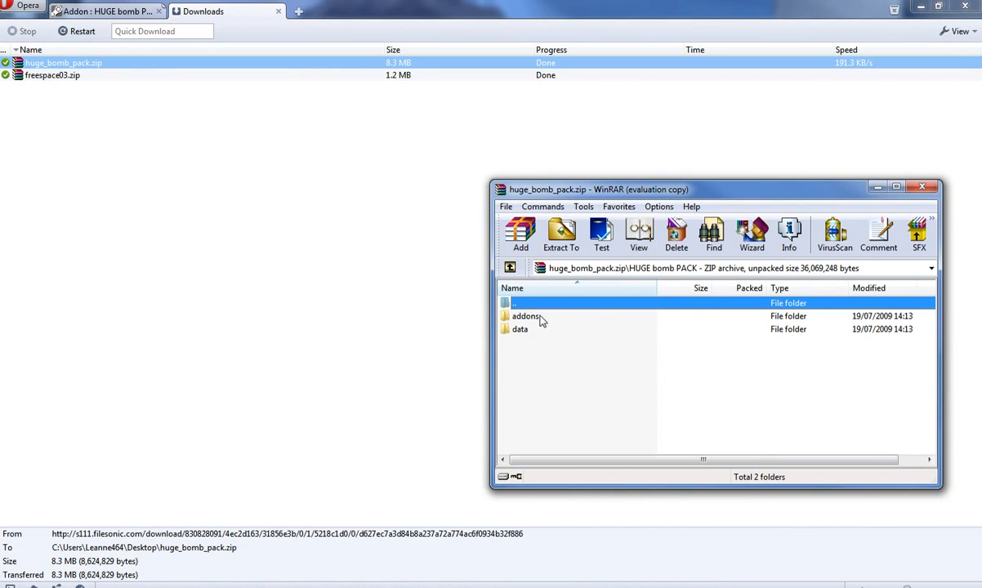
mouse_move(507, 356)
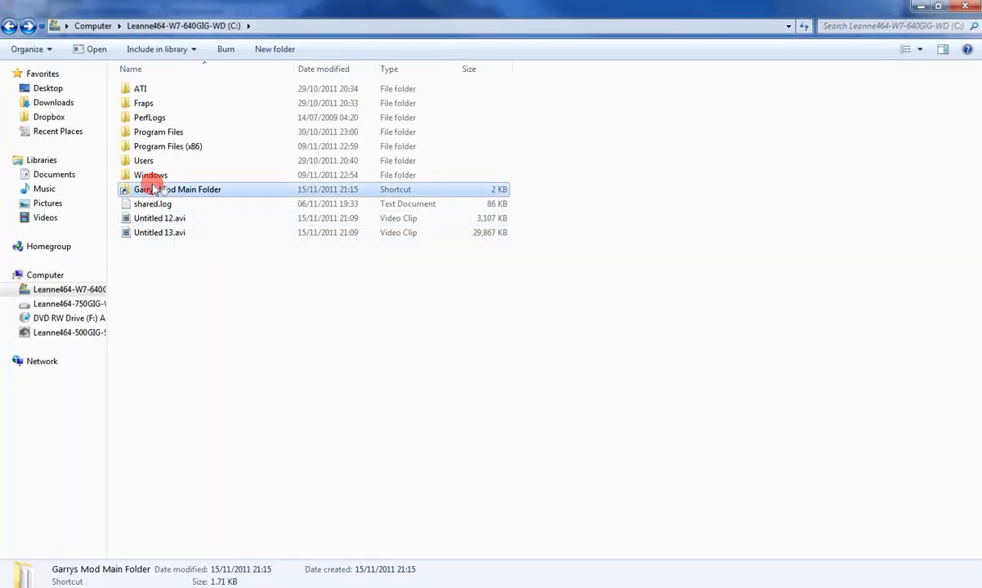
Open garrysmod via the Garrys Mod Main Folder shortcut and select the archive's addons and data folders.
double_click(179, 190)
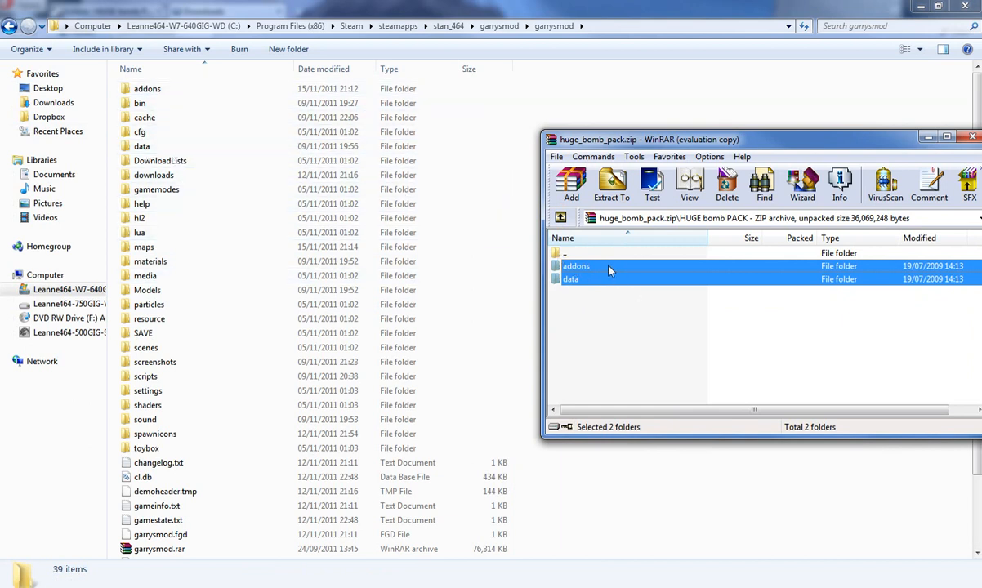
click(611, 183)
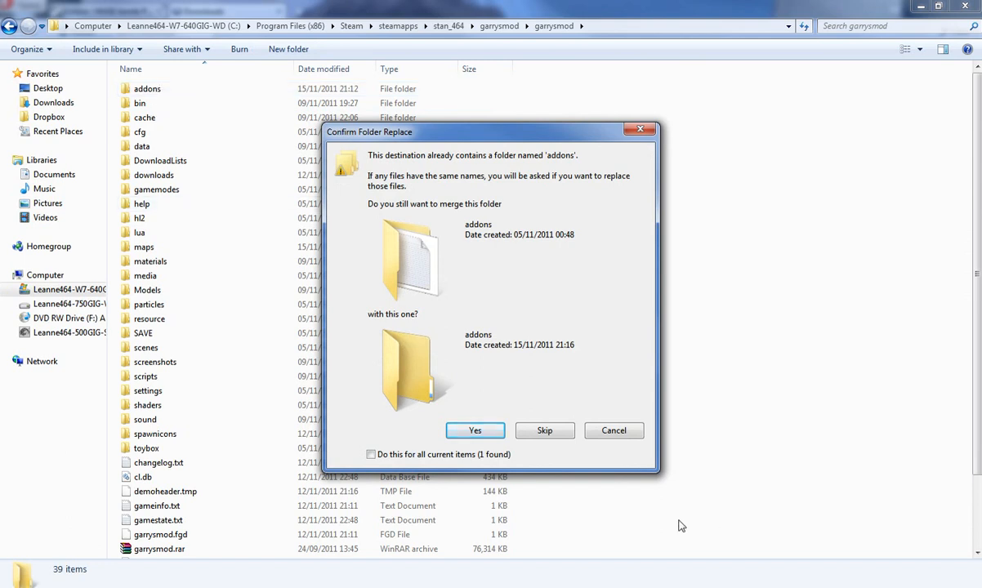
Confirm merging addons, data, Garry's Bombs 3 and 200MM into the existing garrysmod folders.
click(474, 431)
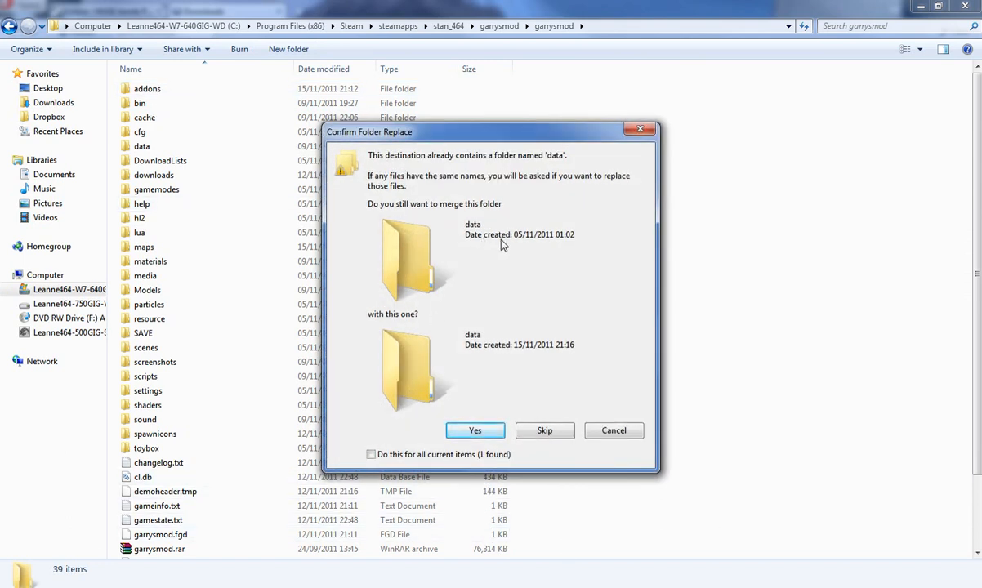
mouse_move(154, 174)
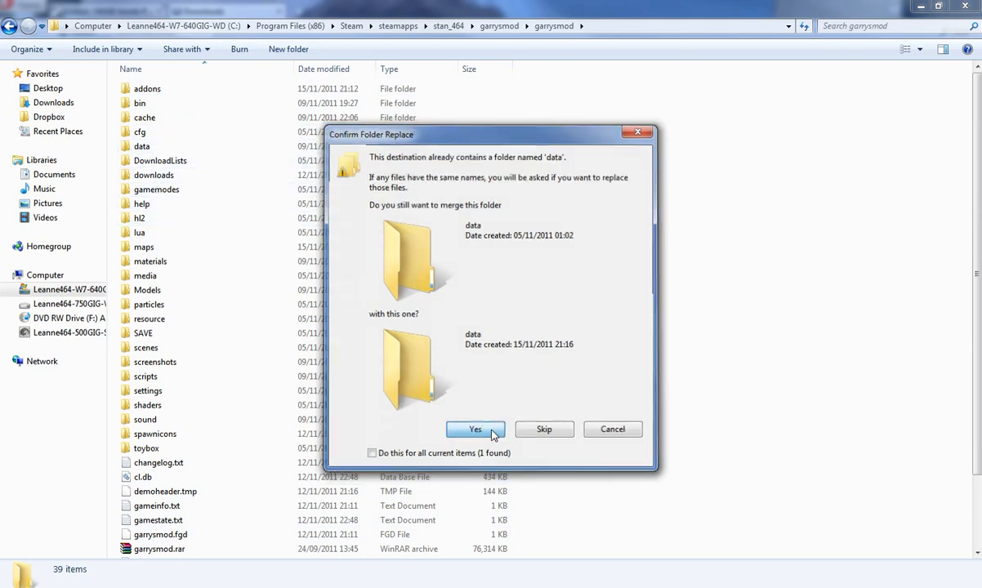
click(475, 429)
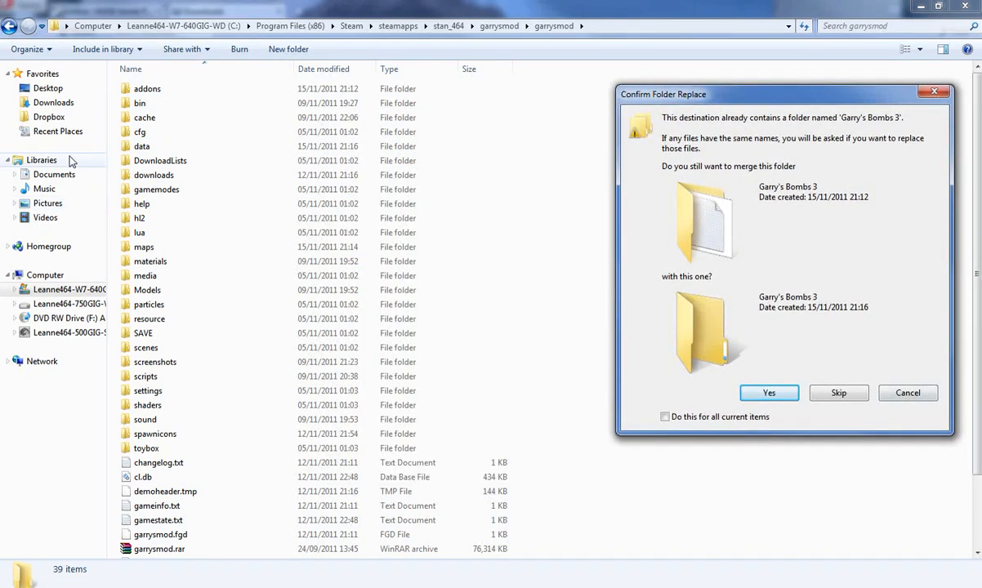
click(767, 392)
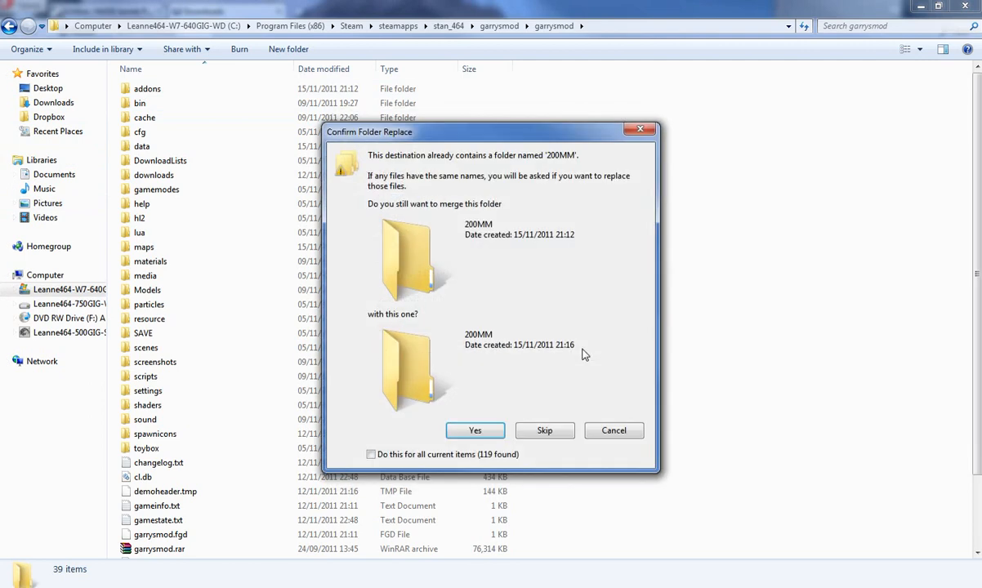
click(473, 432)
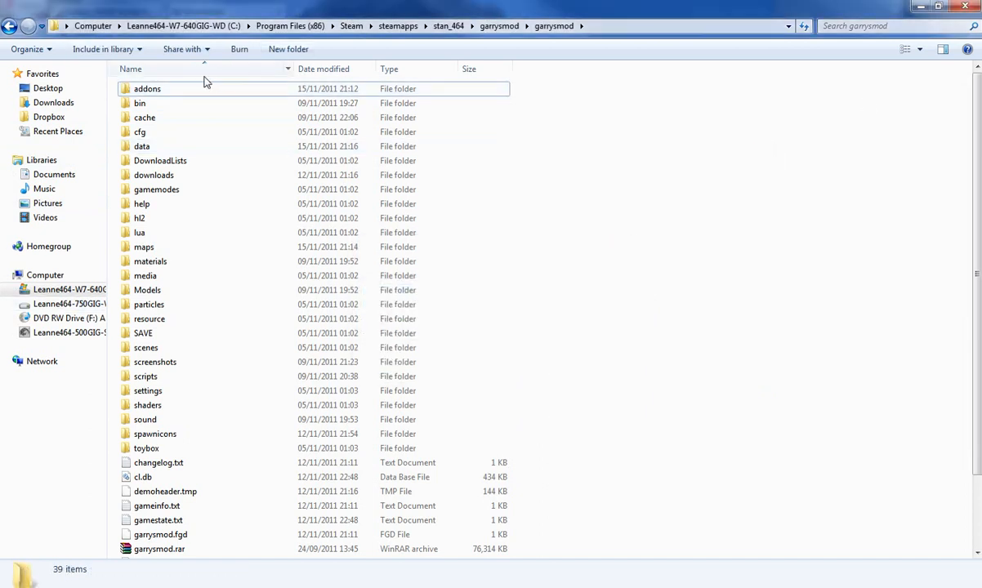
scroll(down, 3)
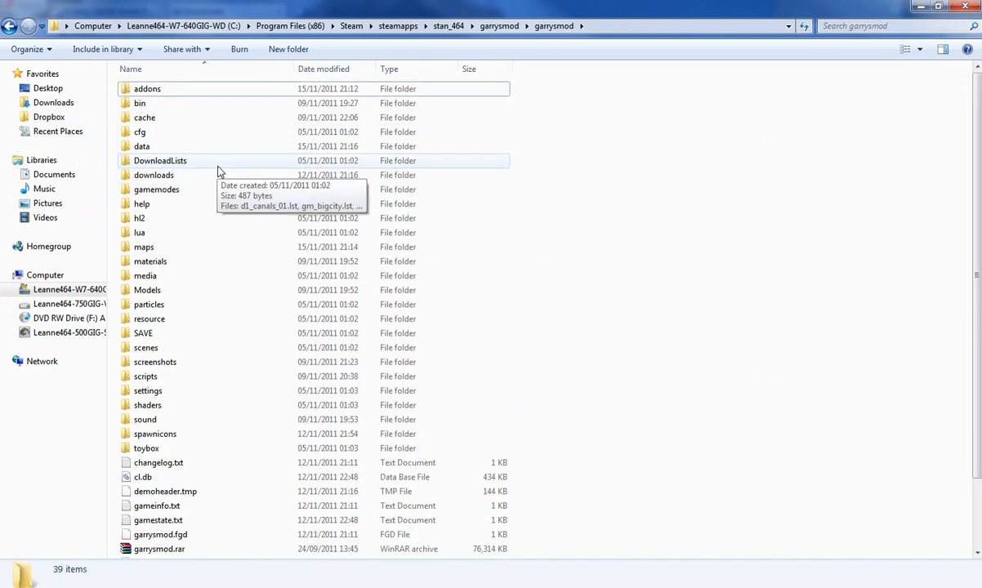
mouse_move(221, 171)
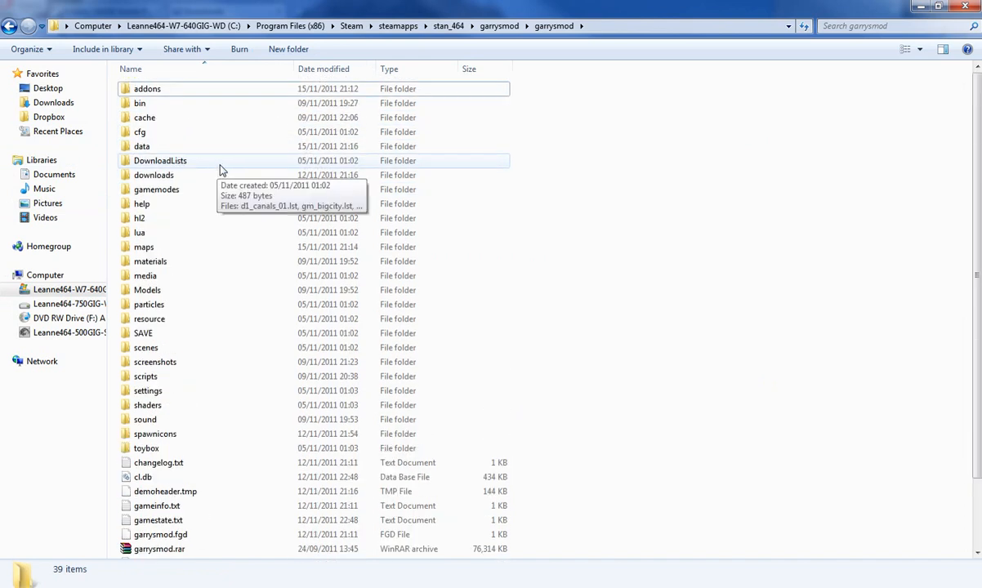
mouse_move(301, 275)
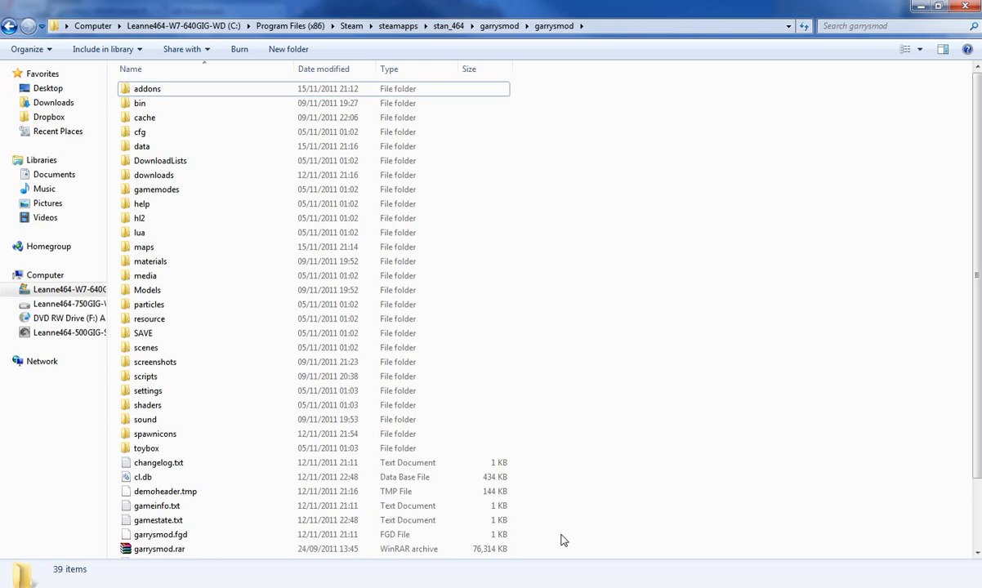
click(160, 160)
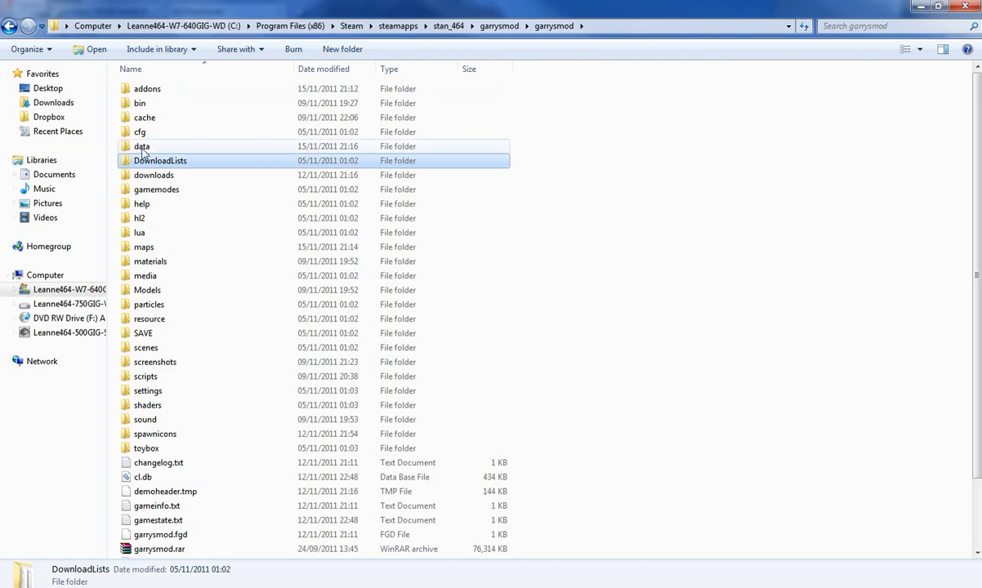
double_click(140, 131)
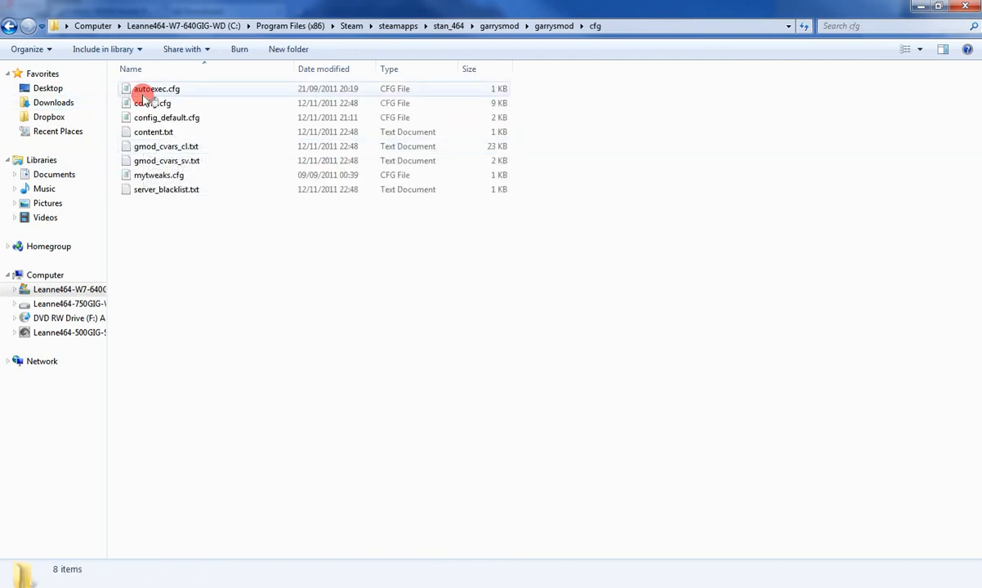
double_click(157, 88)
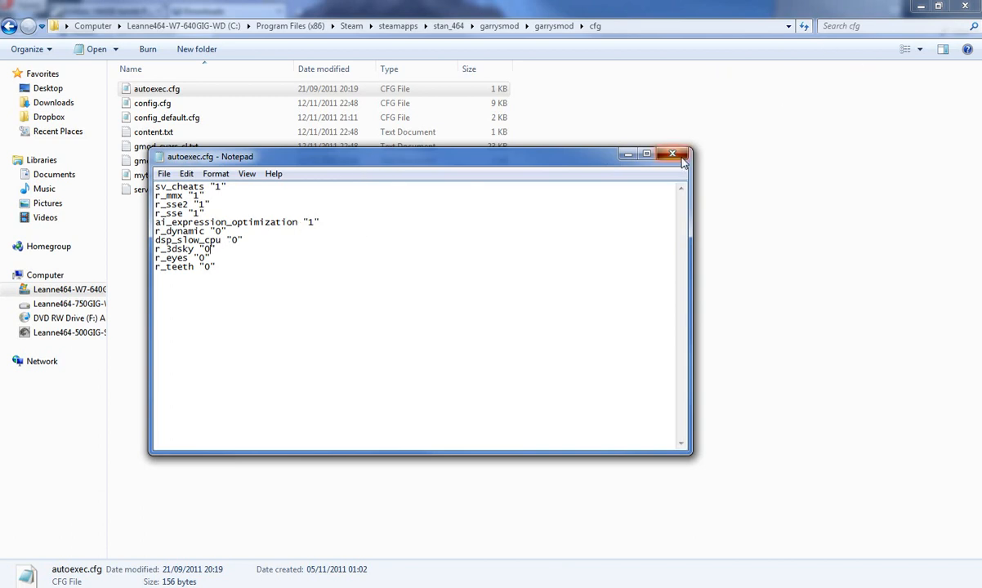
click(672, 154)
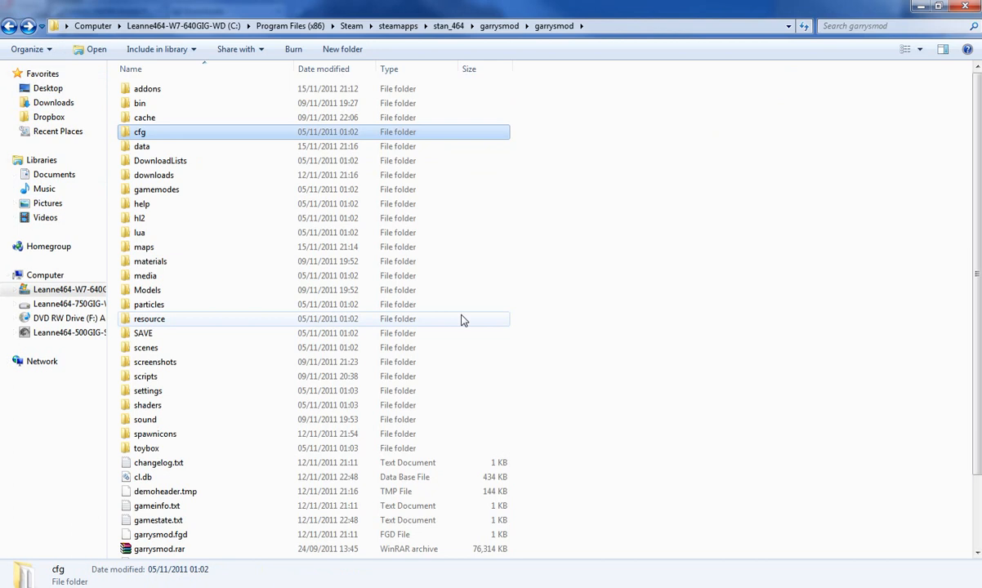